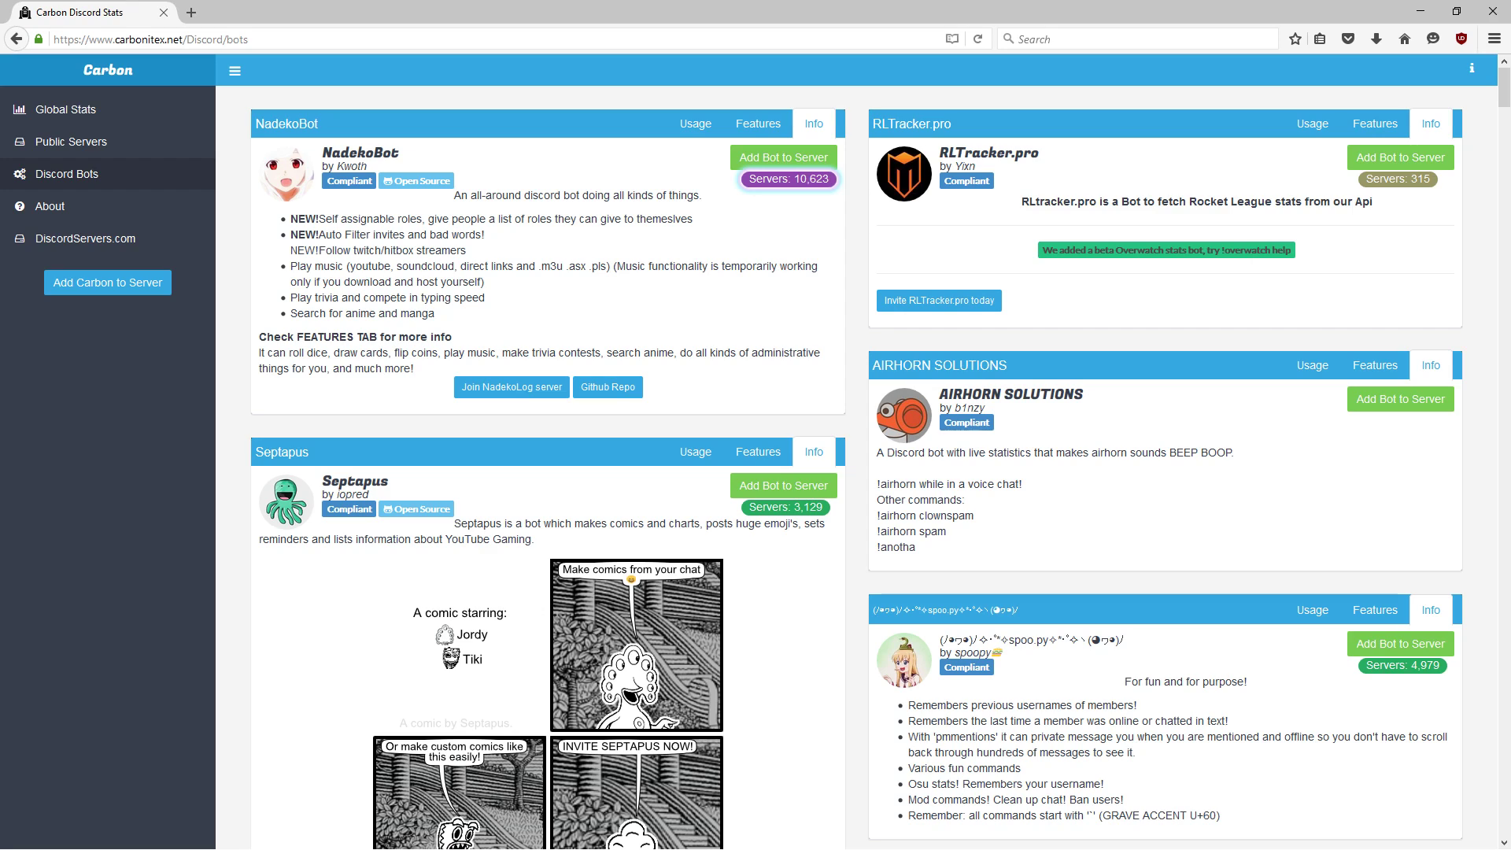
mouse_move(265, 527)
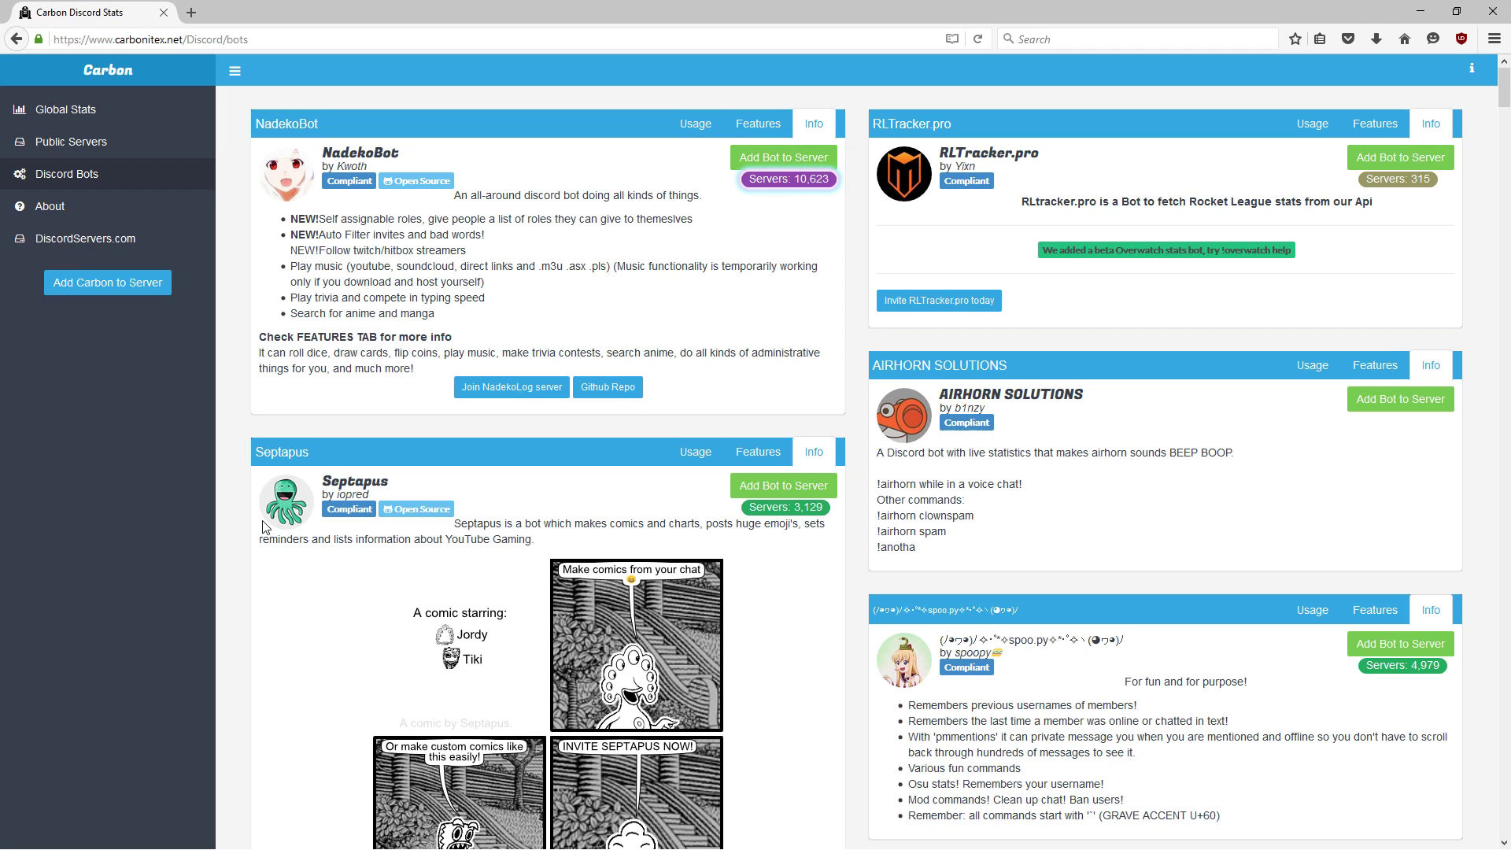
Step: Scroll the Carbonitex Discord bots directory down until the Aethex listing is visible
scroll(down, 3)
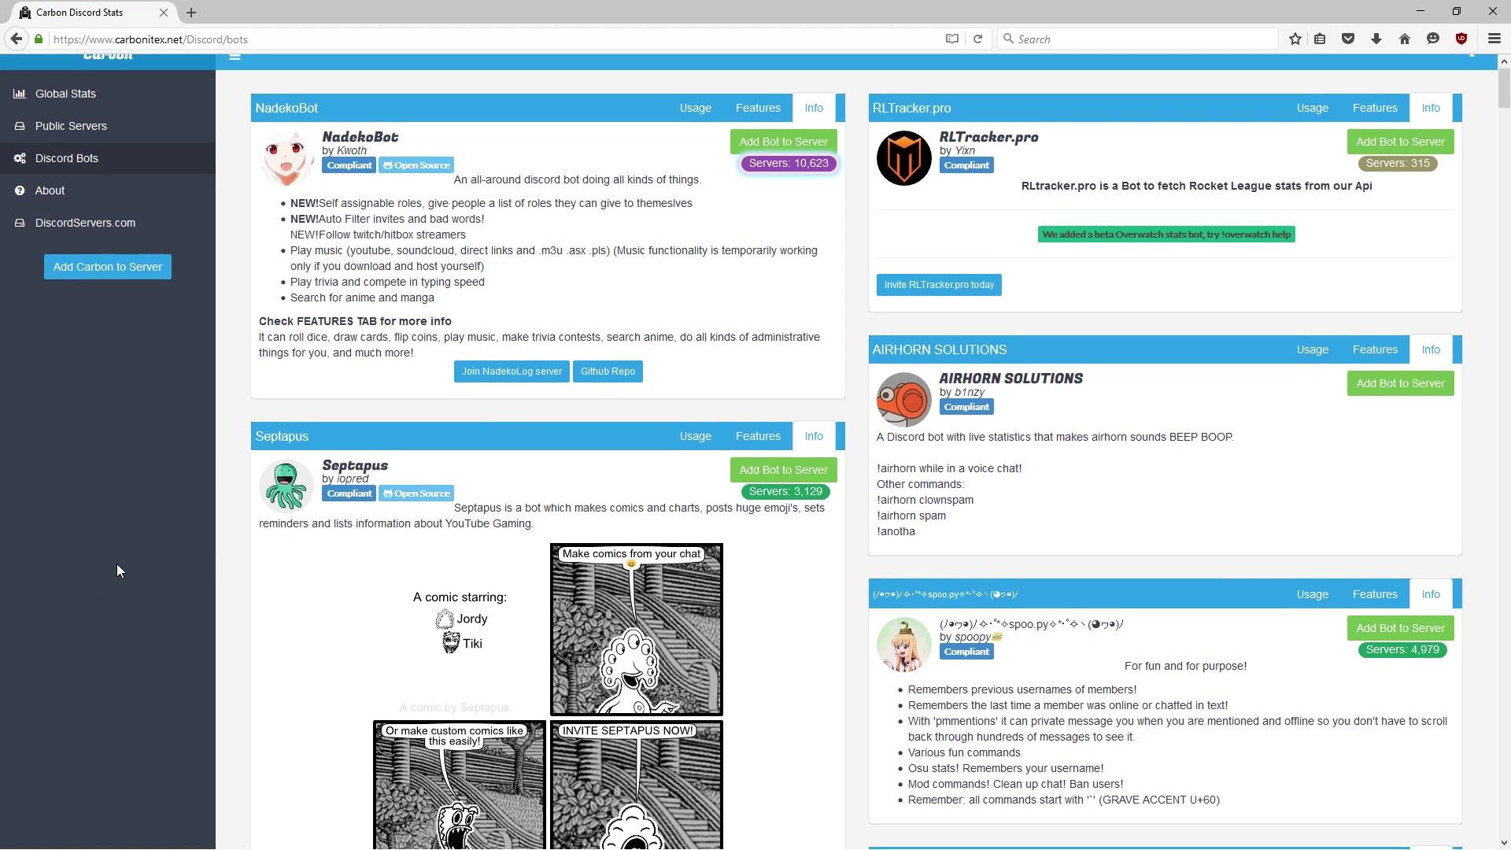
scroll(down, 3)
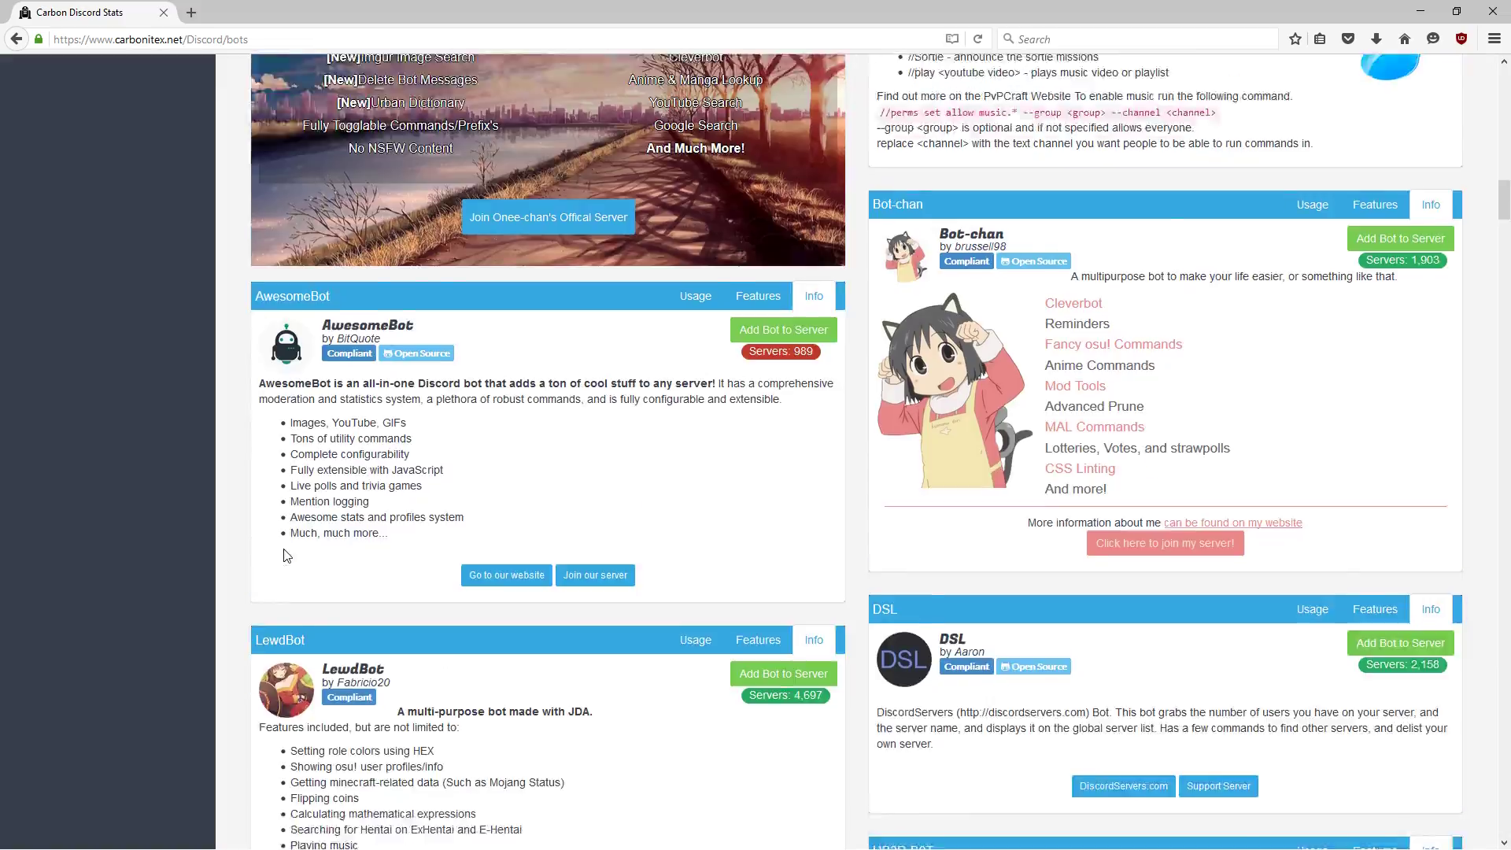
scroll(down, 3)
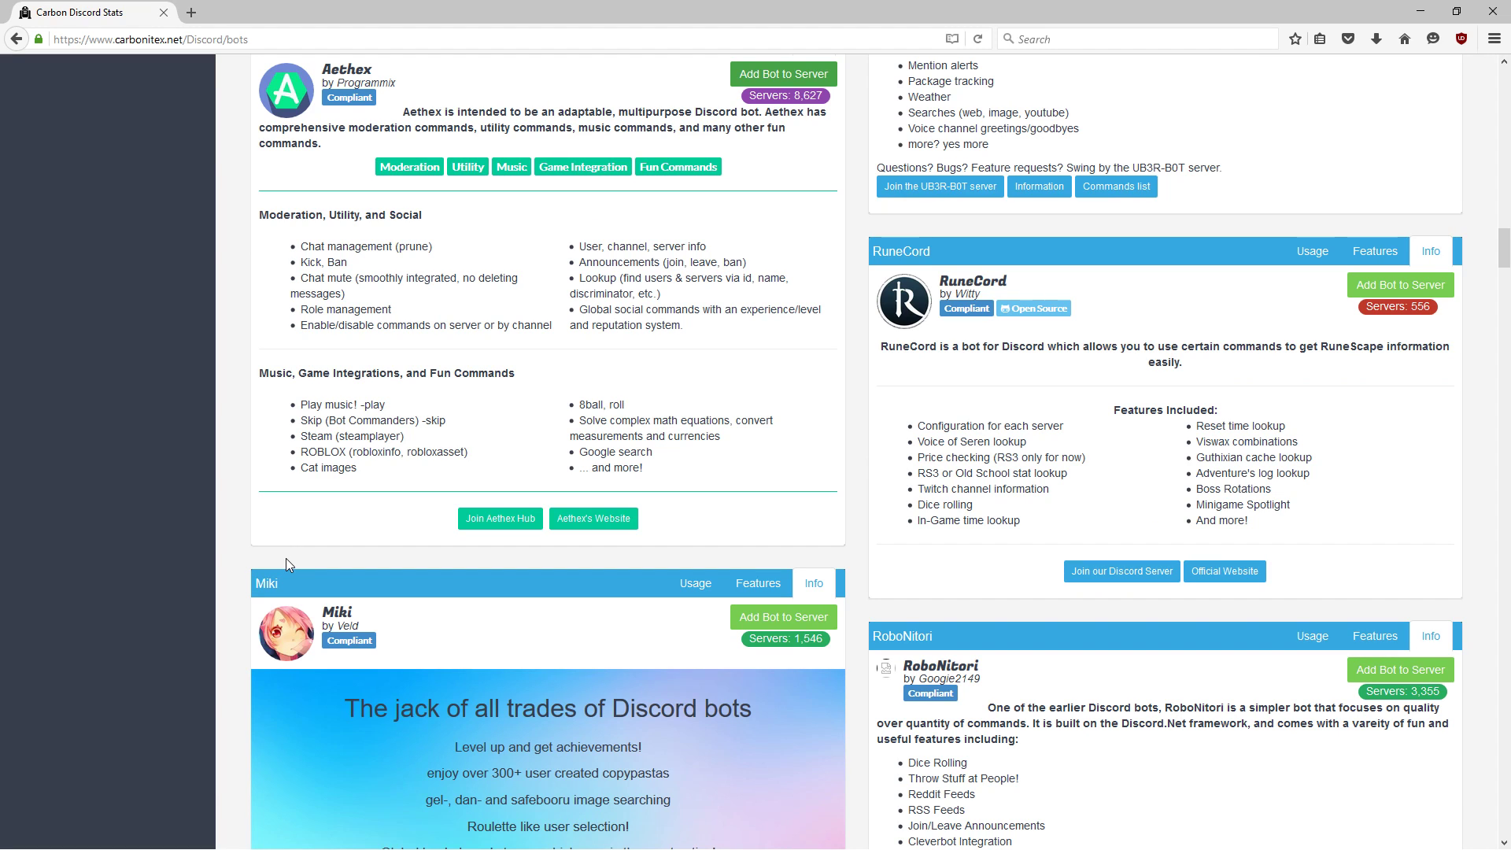
mouse_move(300, 562)
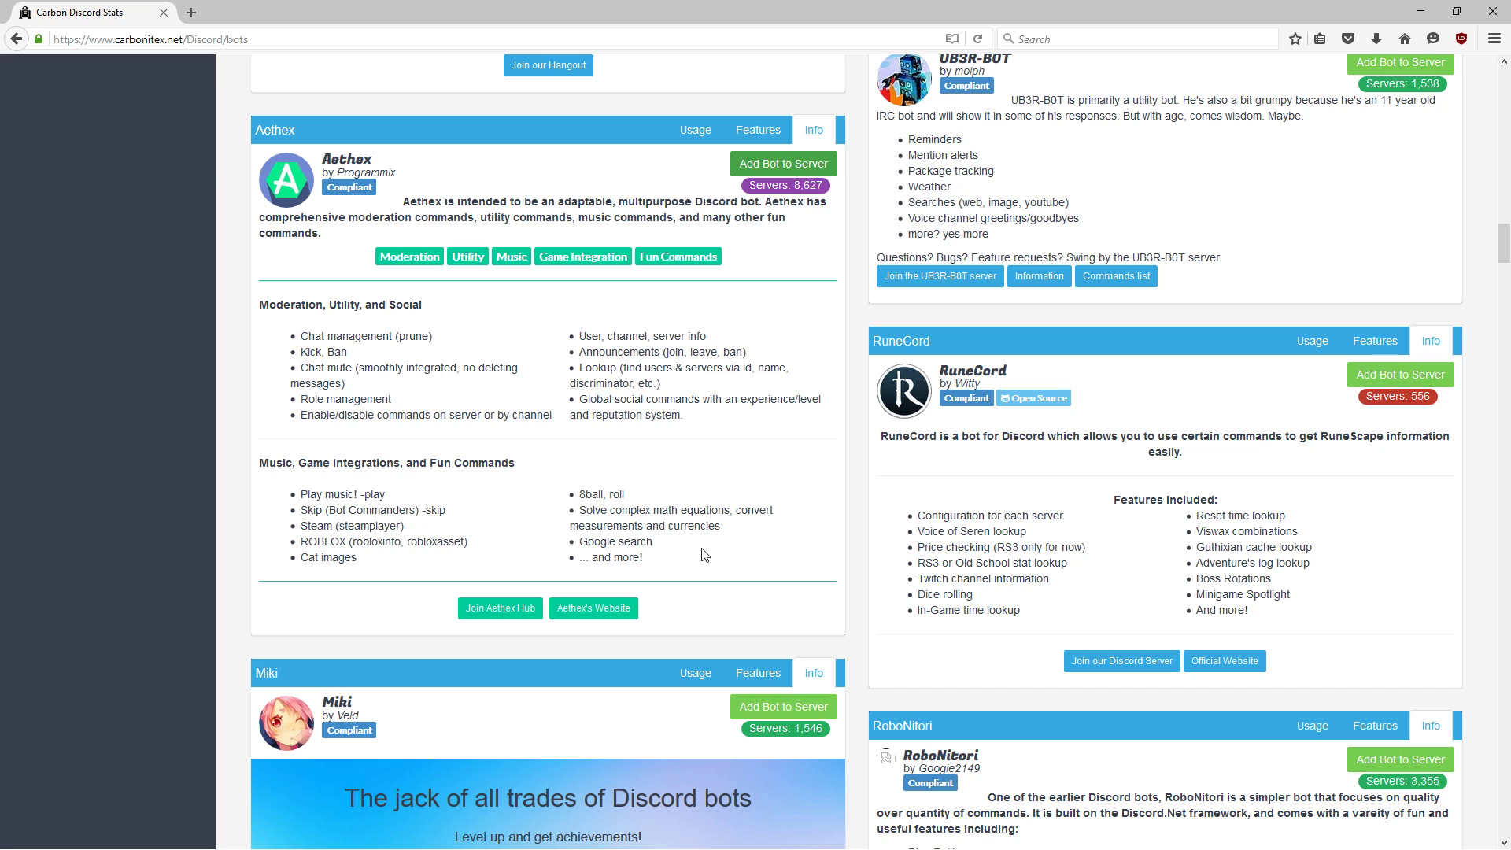
mouse_move(807, 174)
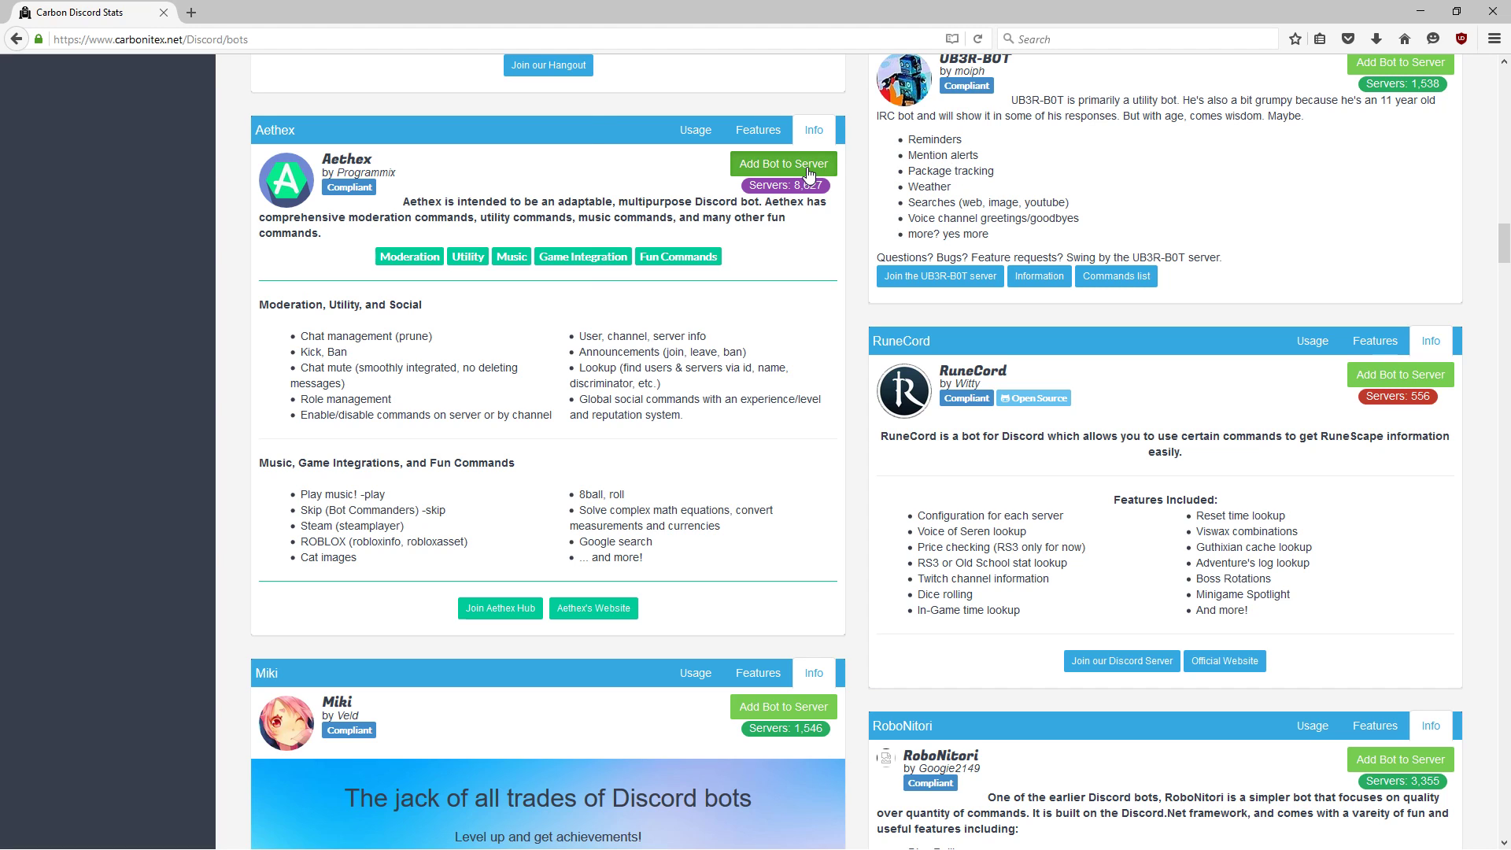
Step: Authorize Aethex into Test Server with Administrator permission, then close the authorization window
click(782, 163)
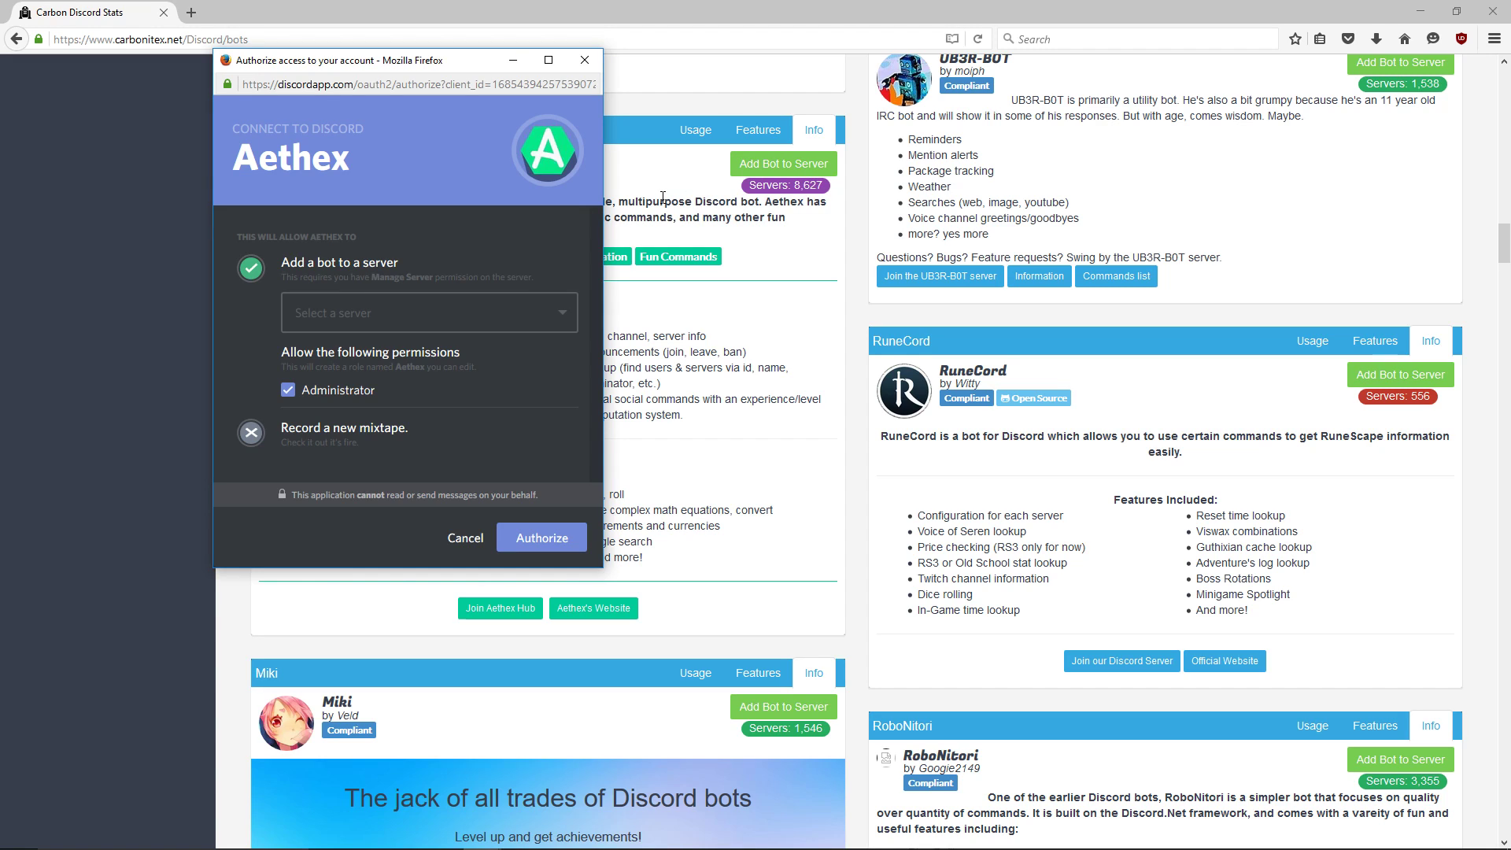
mouse_move(636, 234)
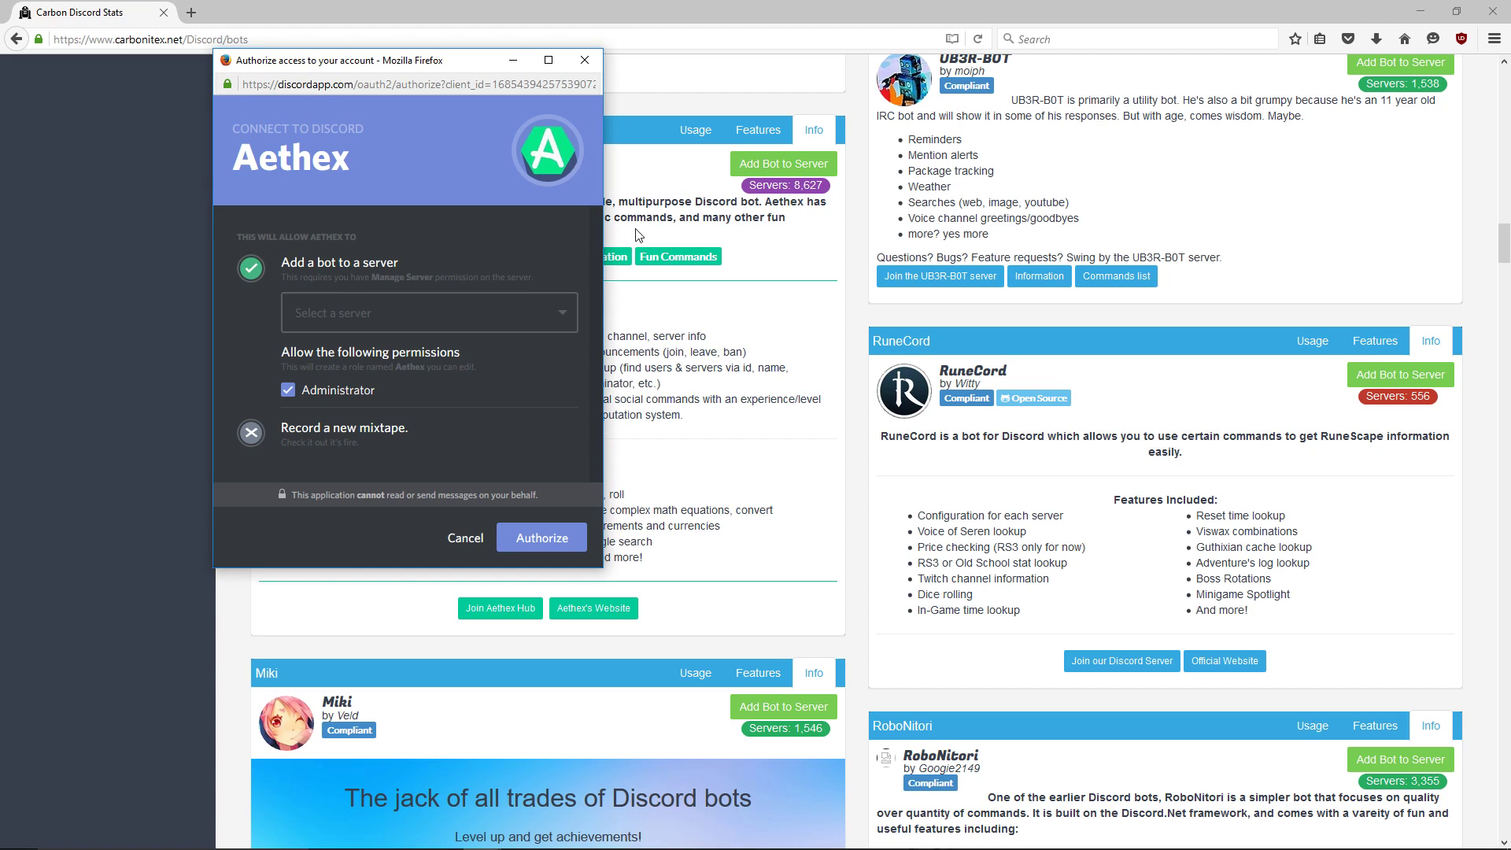
click(429, 313)
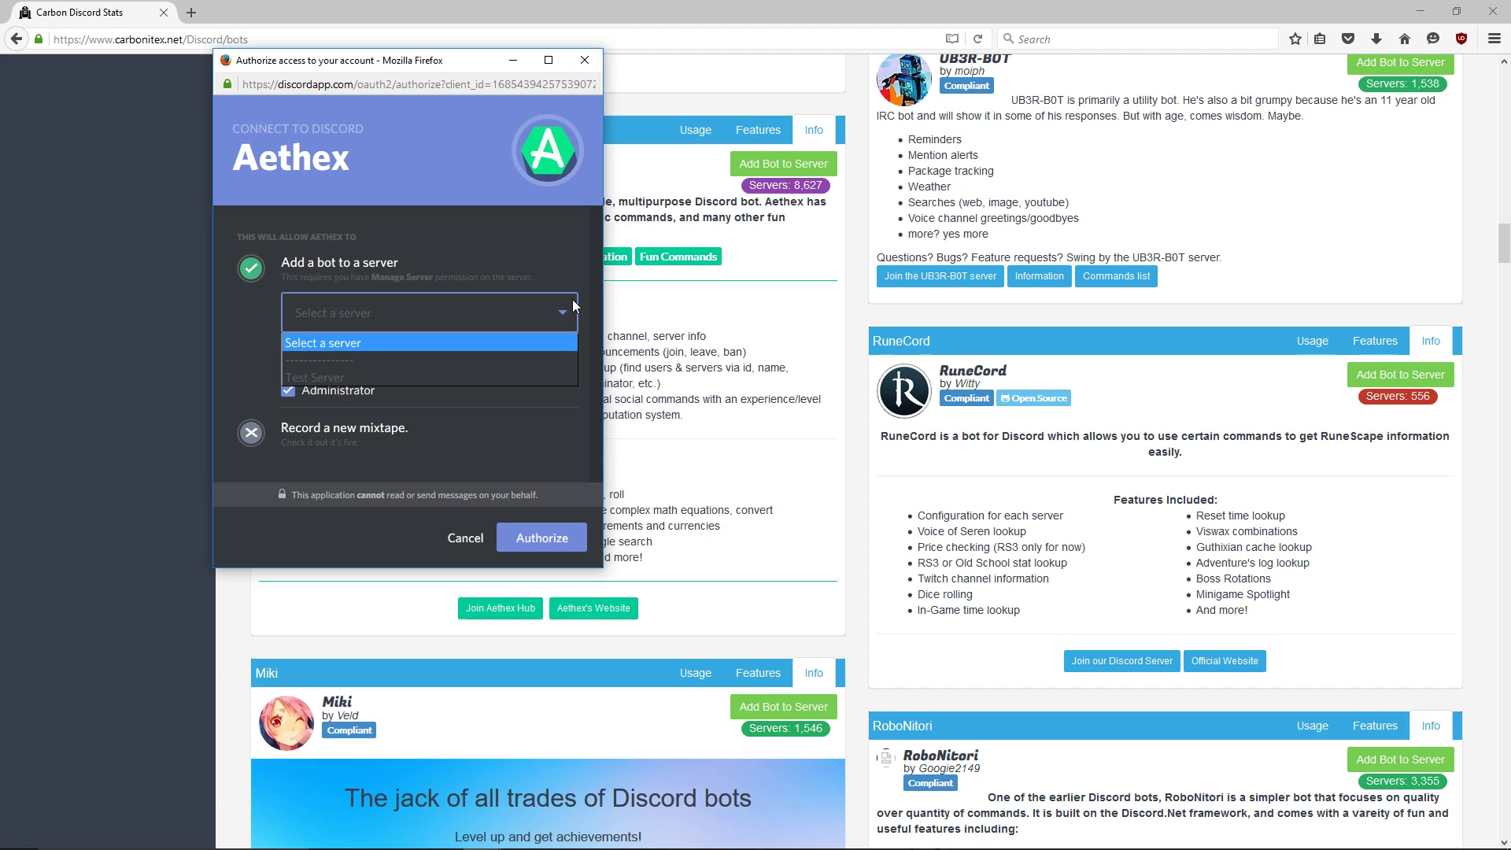
mouse_move(383, 390)
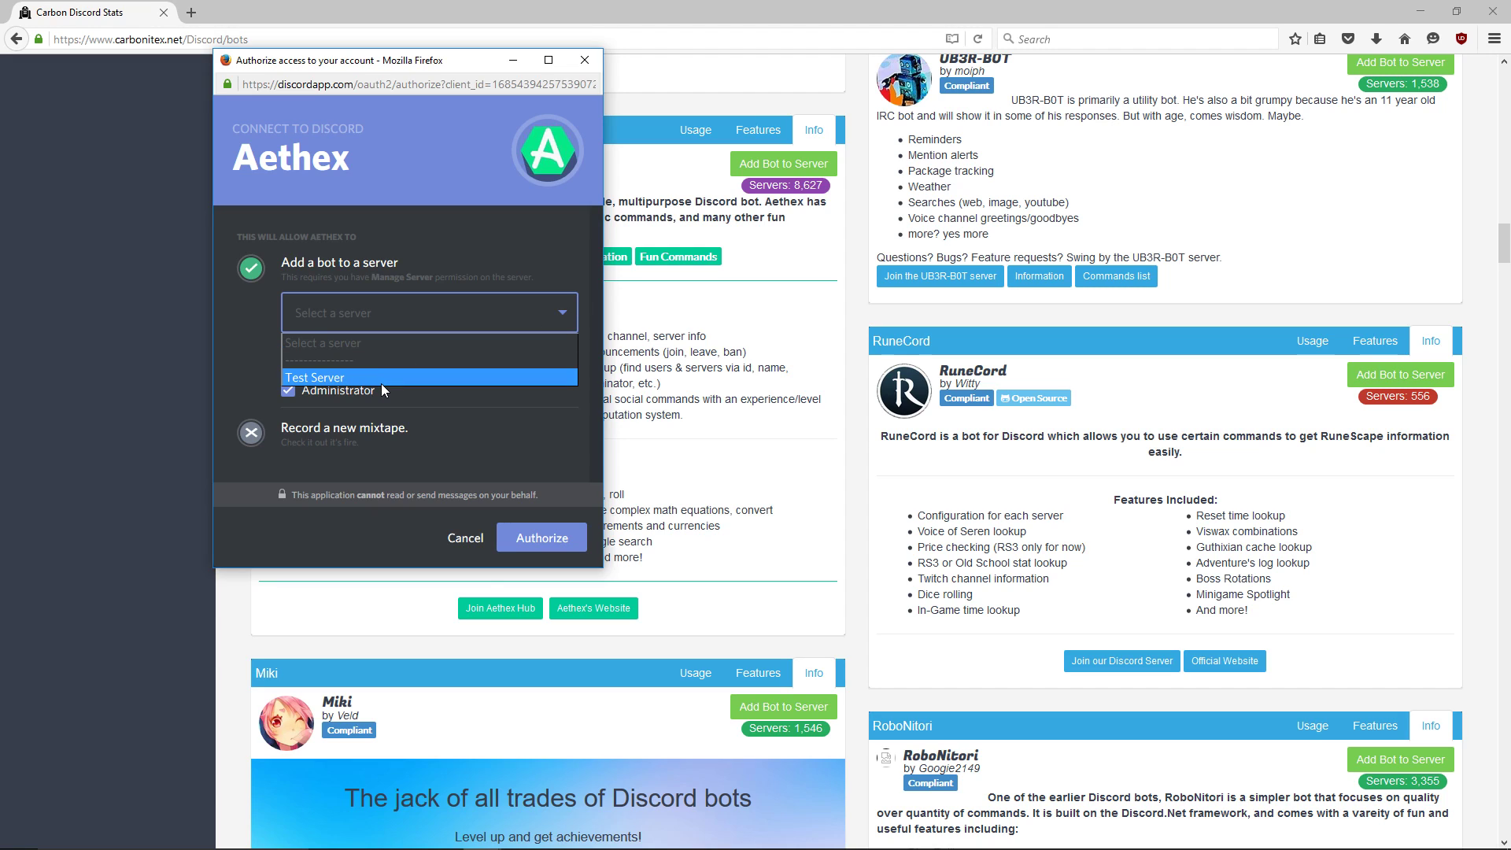
click(314, 377)
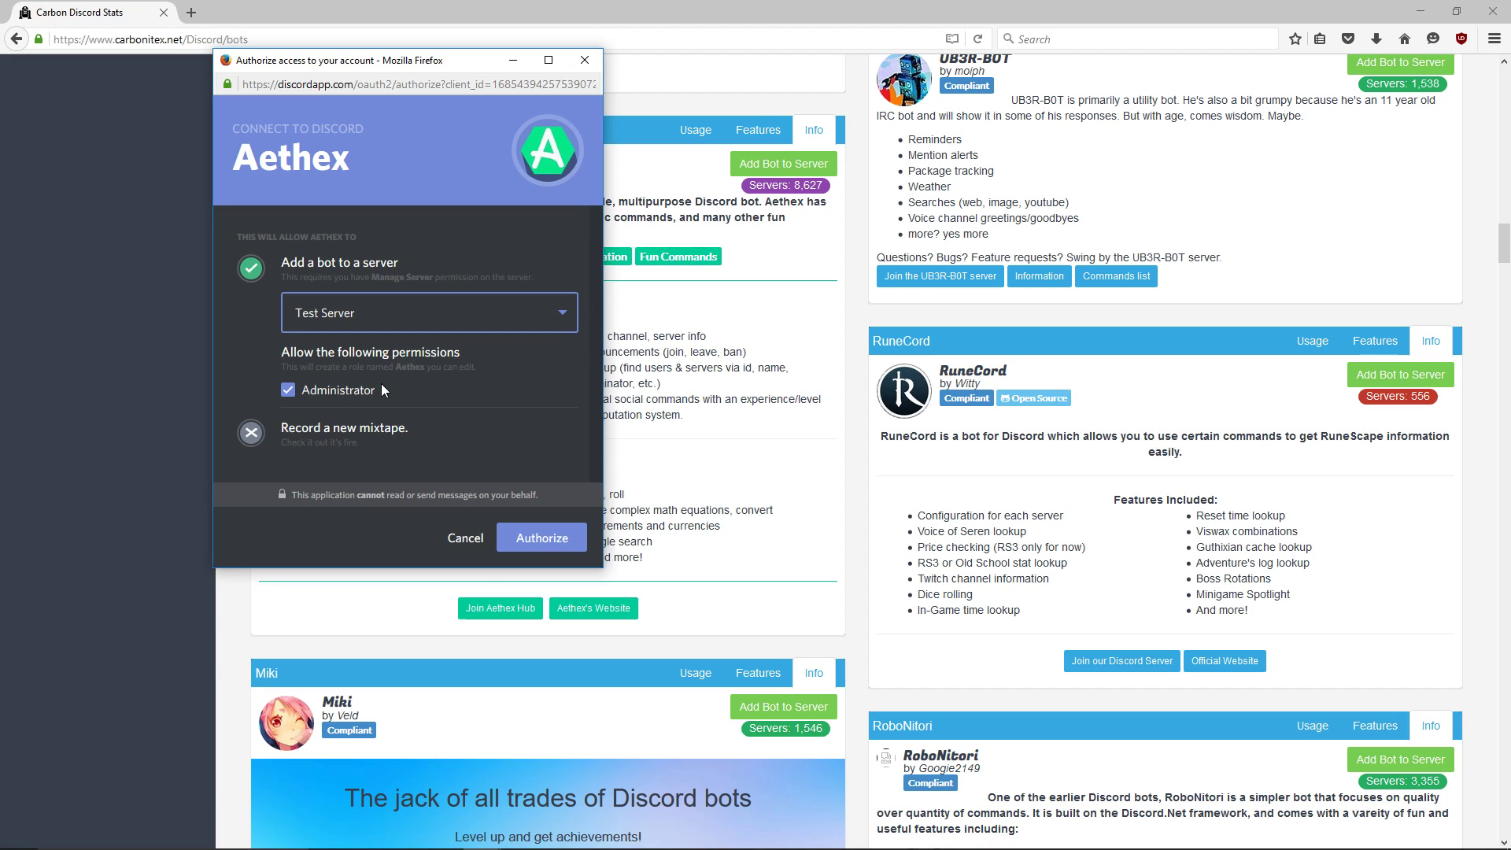
mouse_move(385, 380)
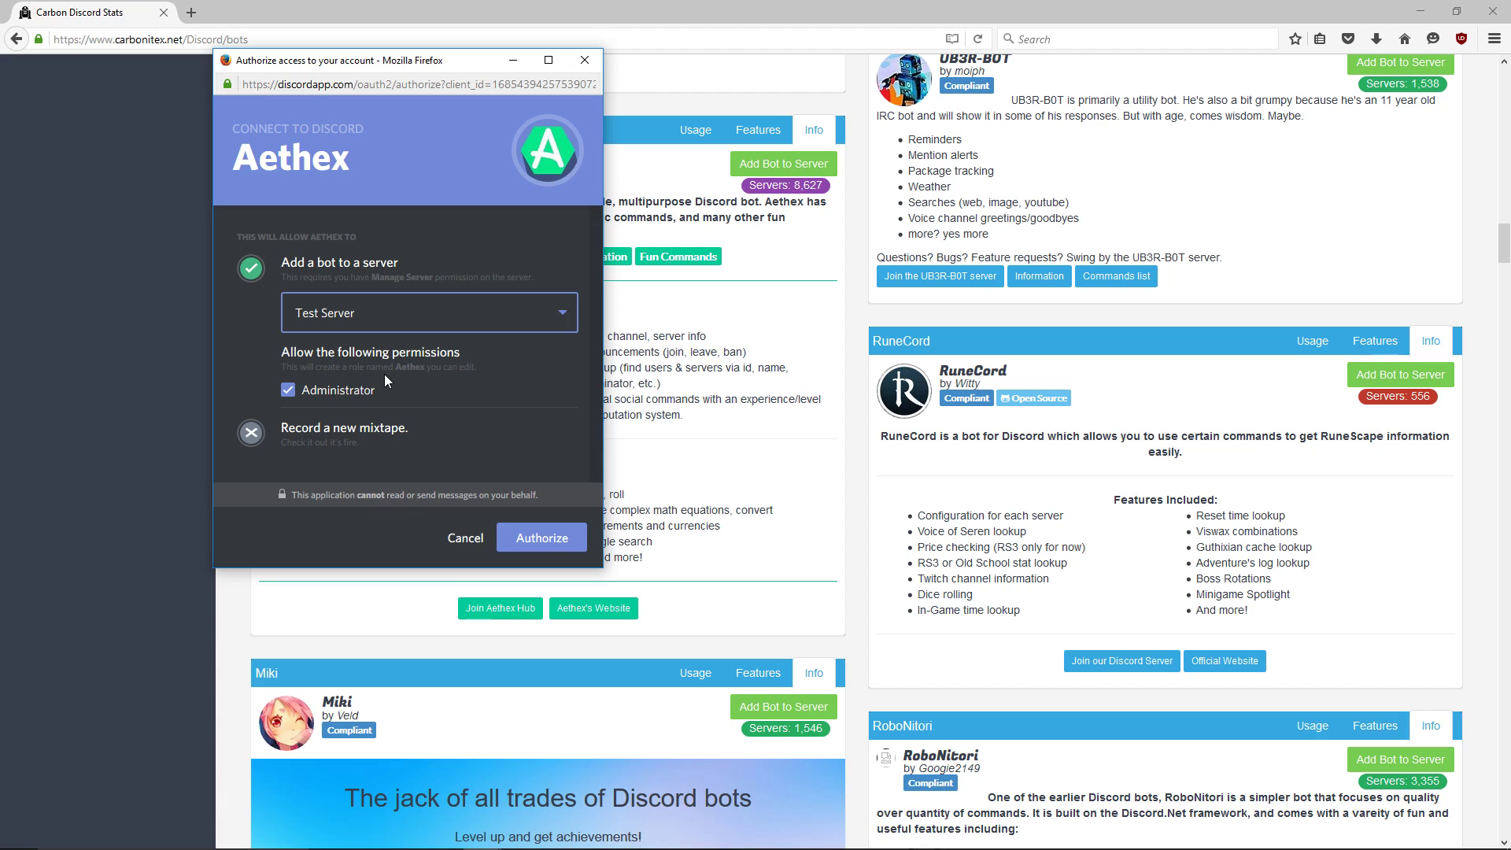
mouse_move(559, 539)
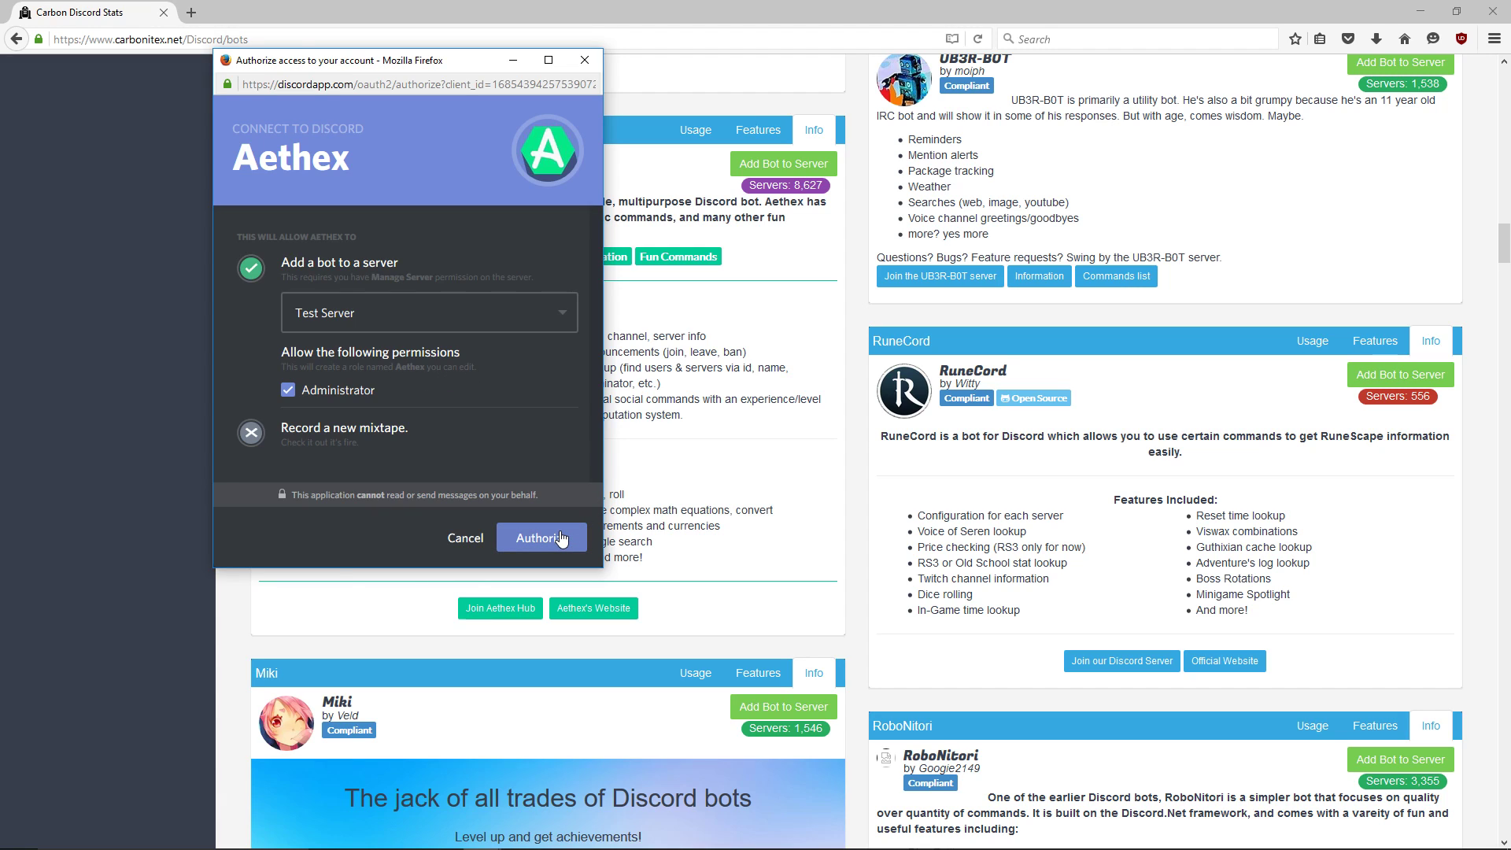
click(541, 537)
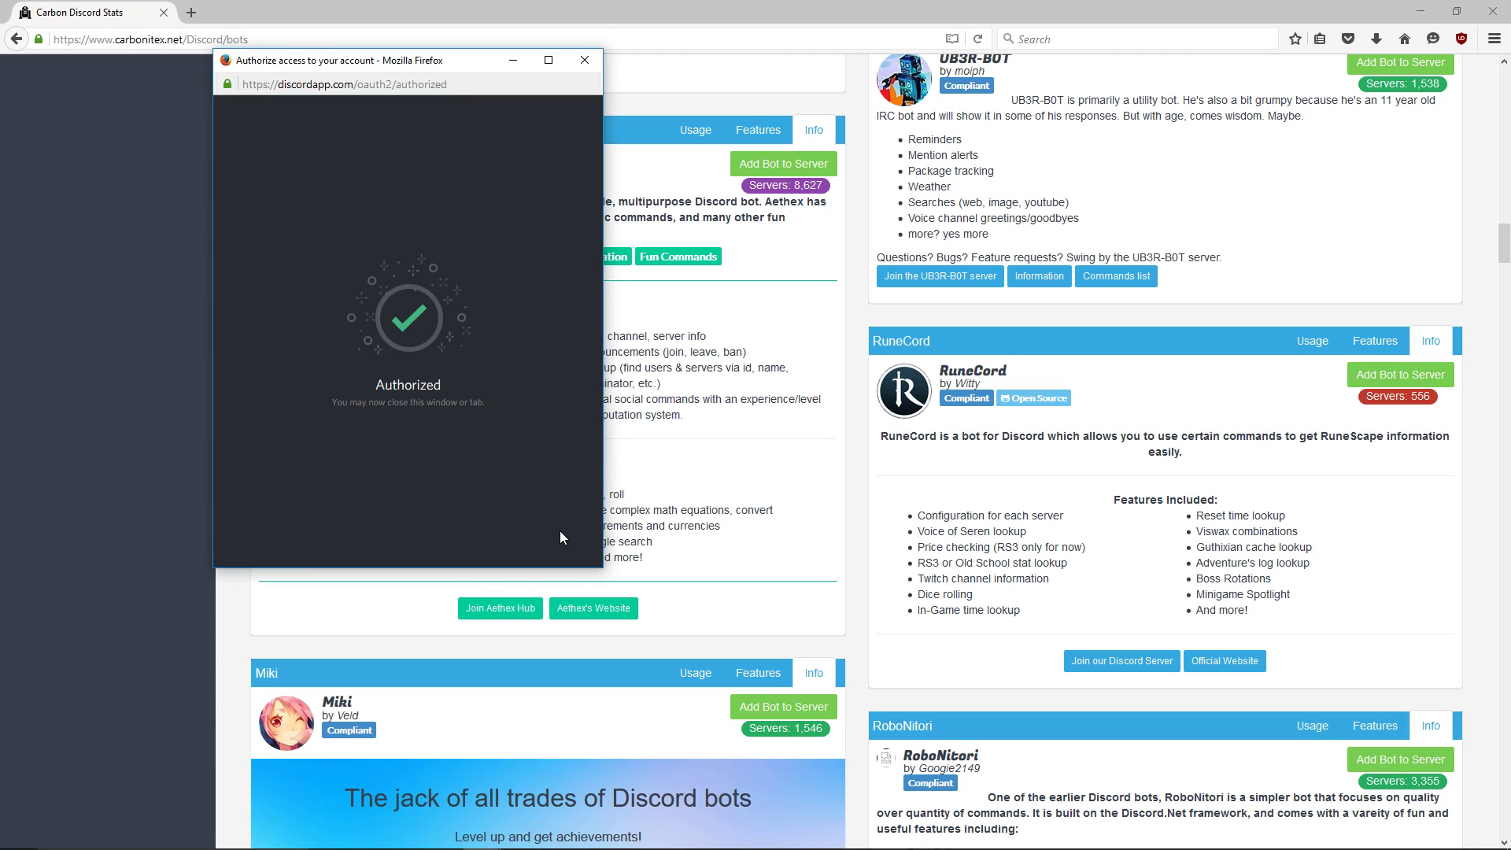
mouse_move(594, 150)
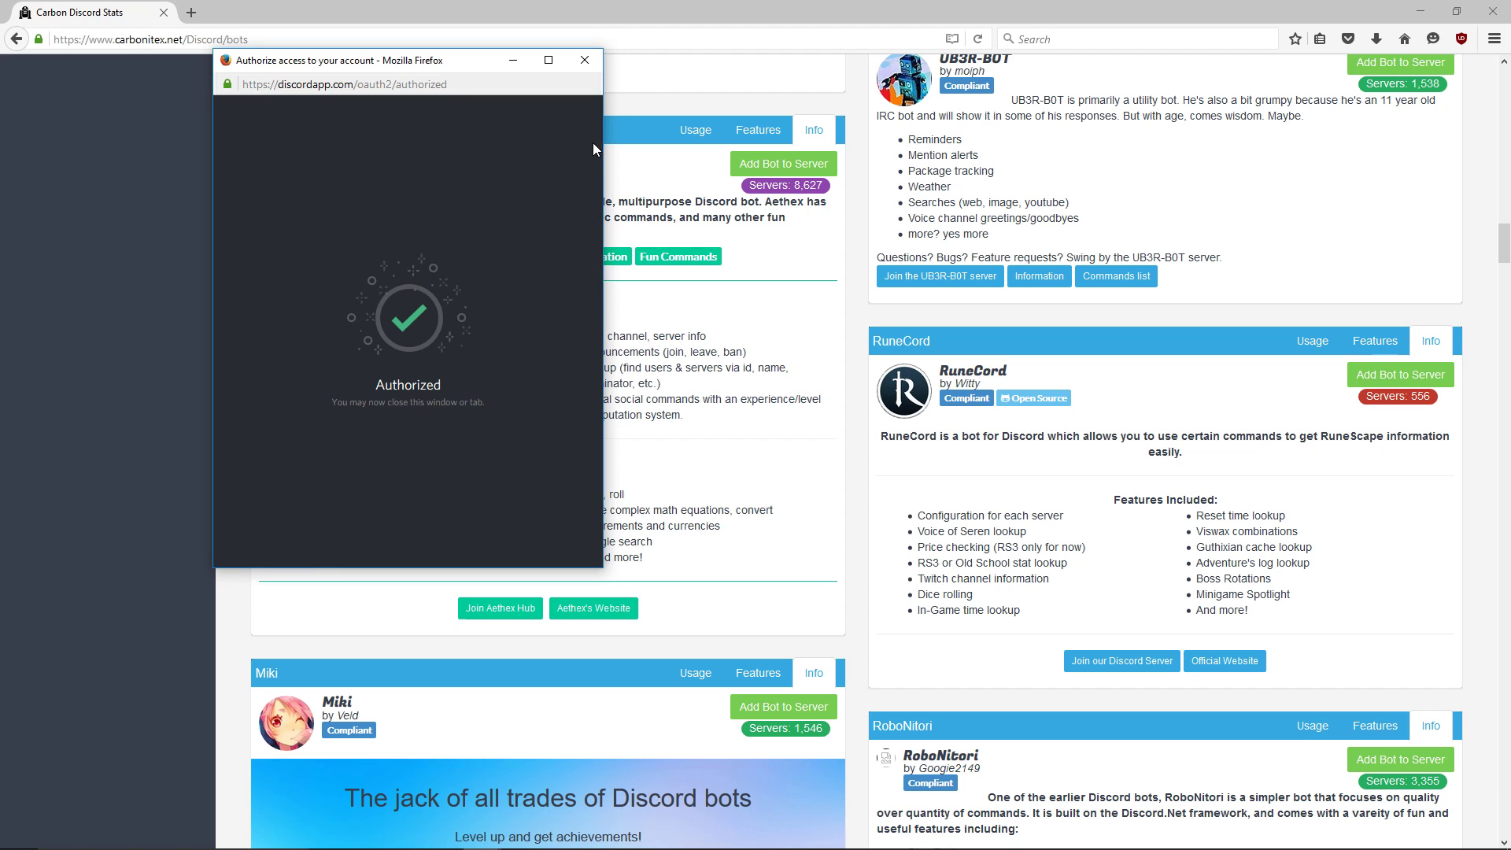
click(581, 60)
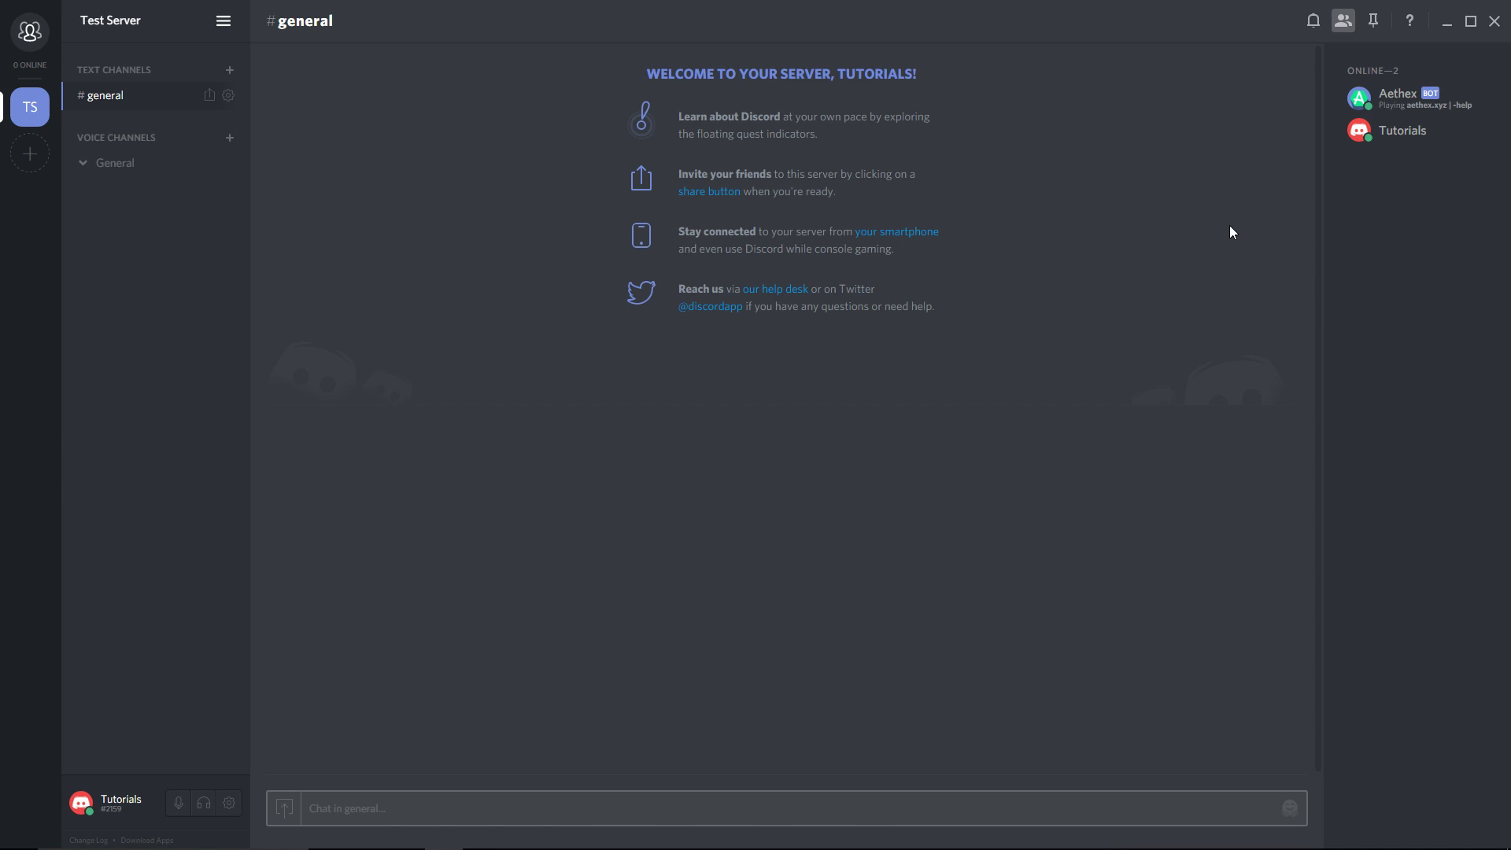
mouse_move(1242, 222)
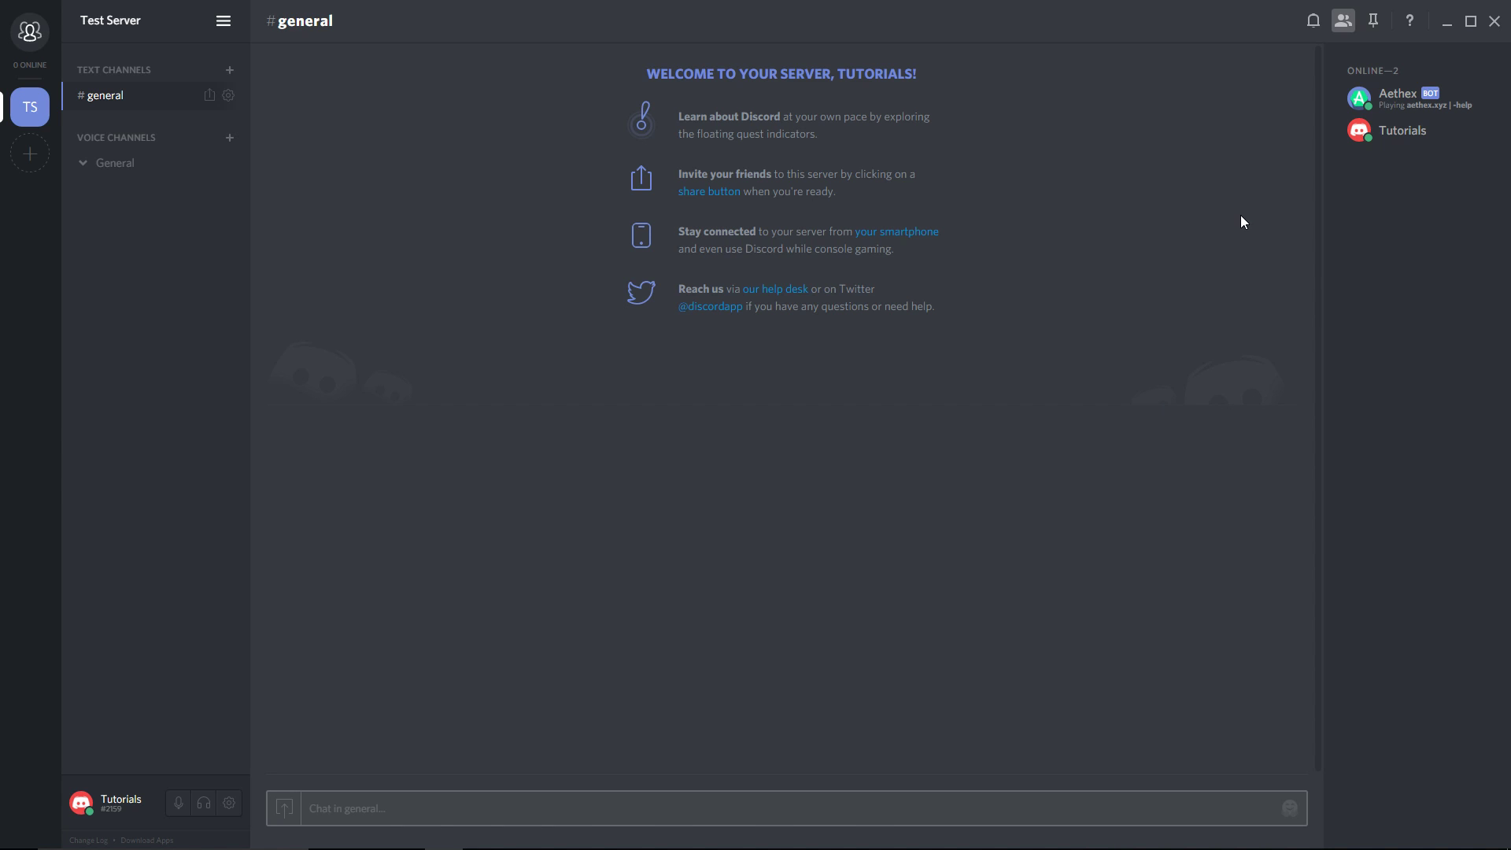
Step: Open the Test Server options menu
click(1398, 98)
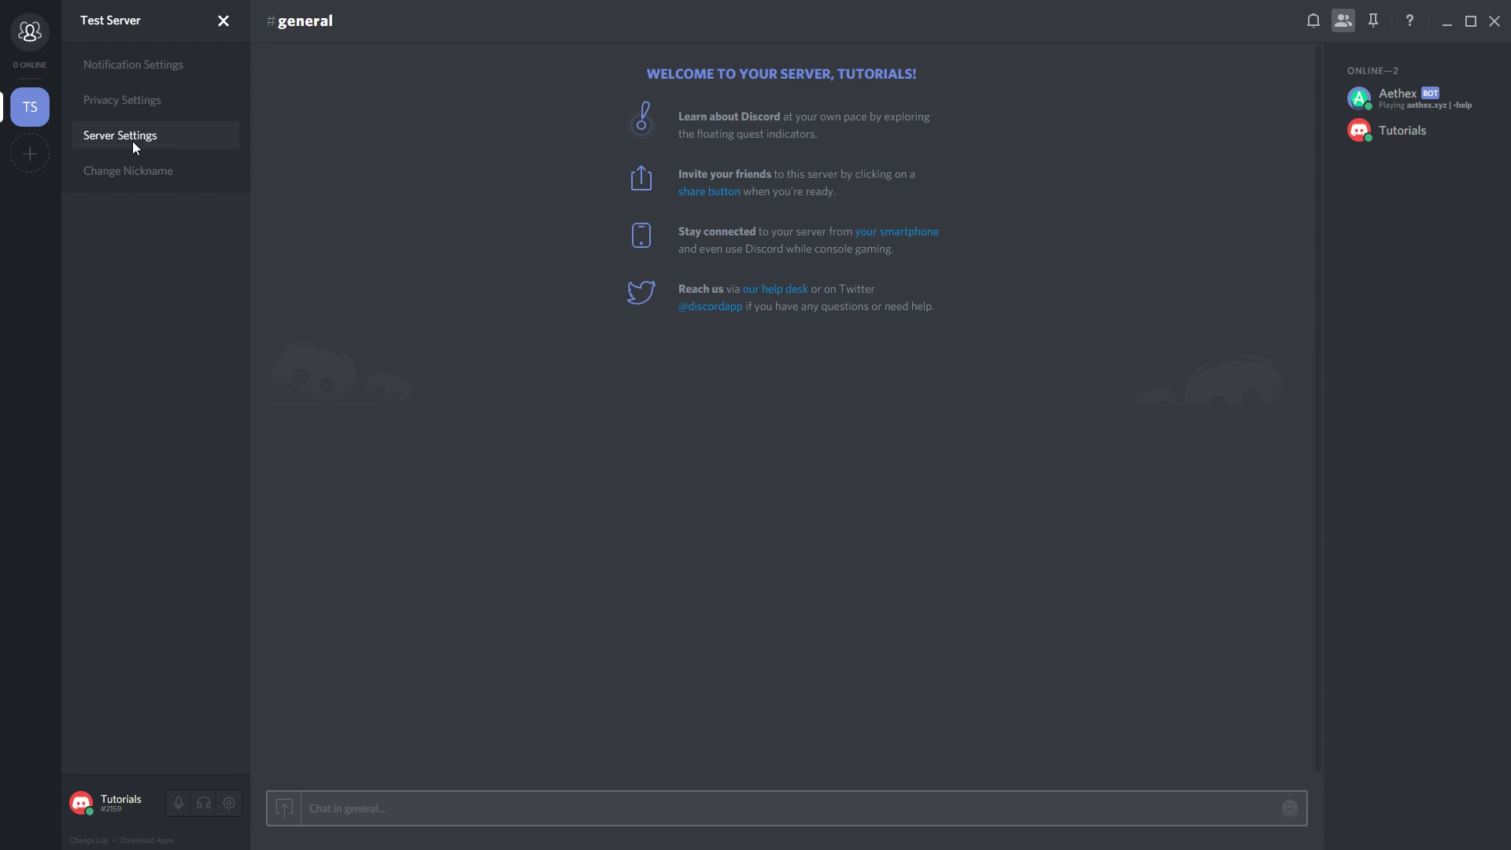
Step: Create a BOTS role in Test Server settings, displayed separately from online members
click(120, 134)
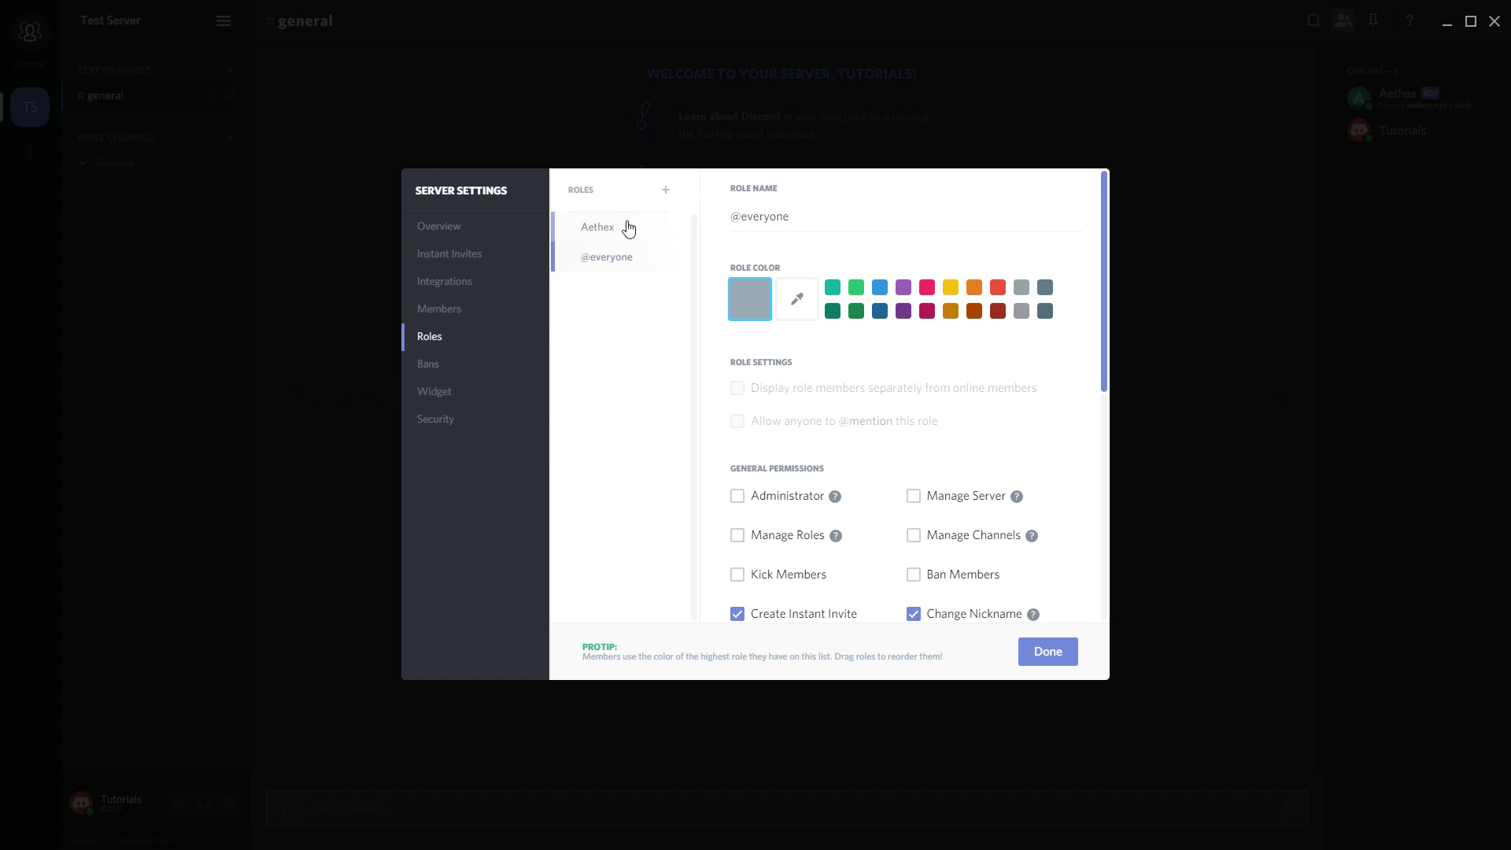
click(738, 496)
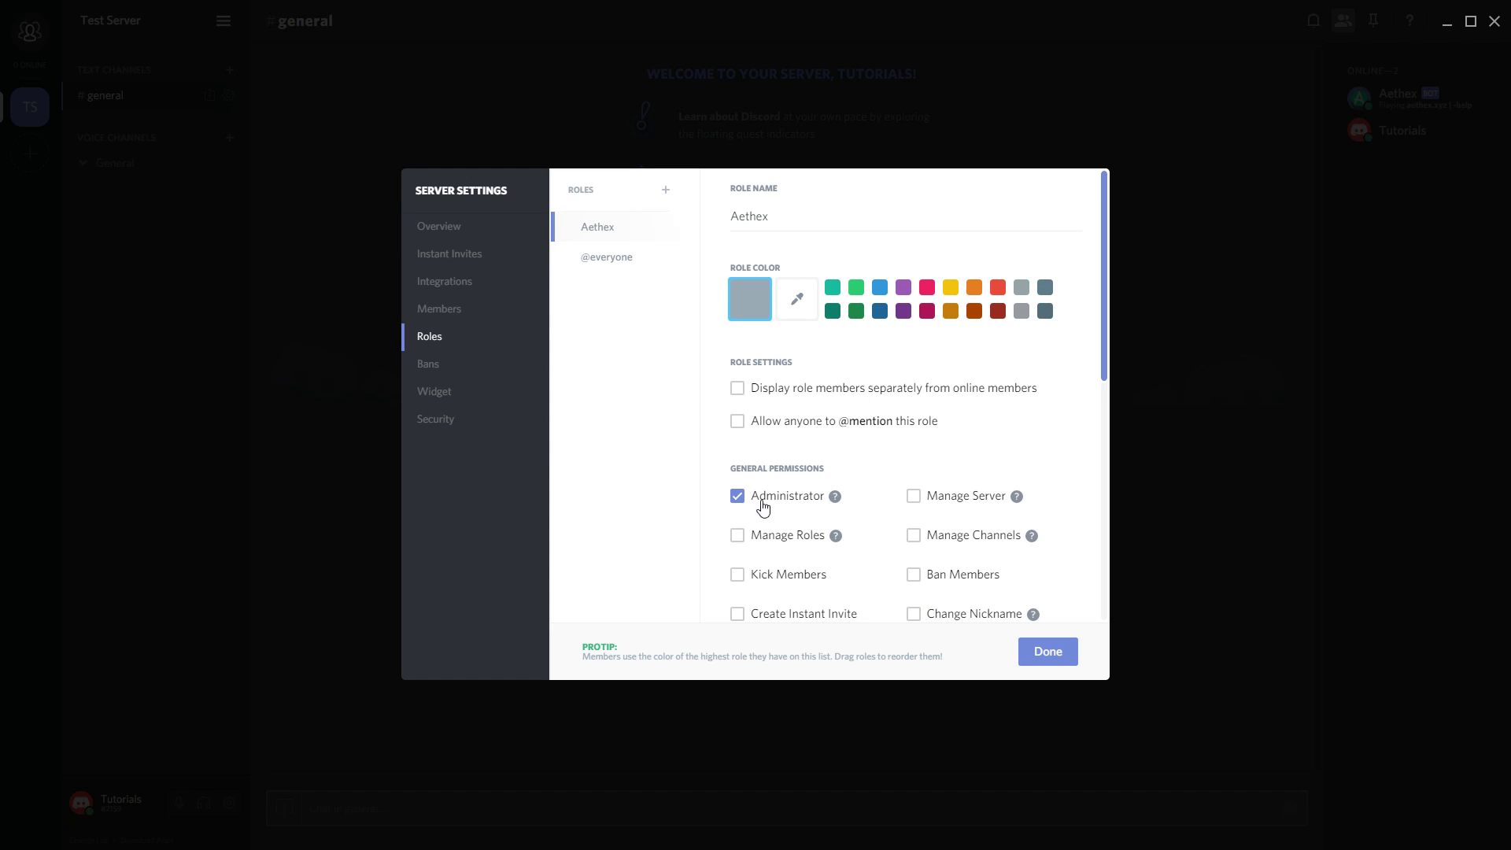
mouse_move(779, 505)
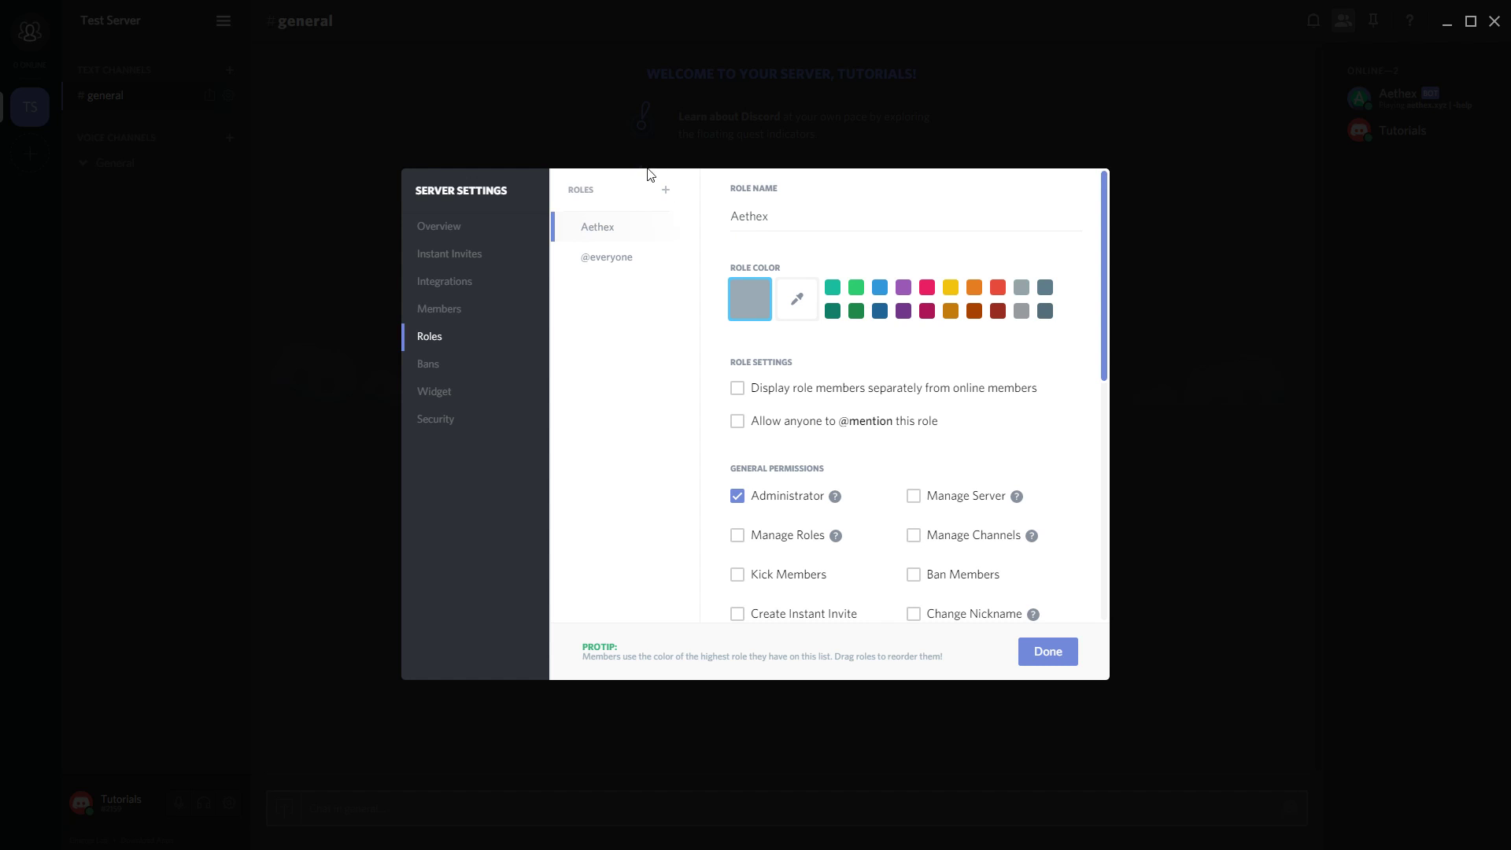
click(665, 190)
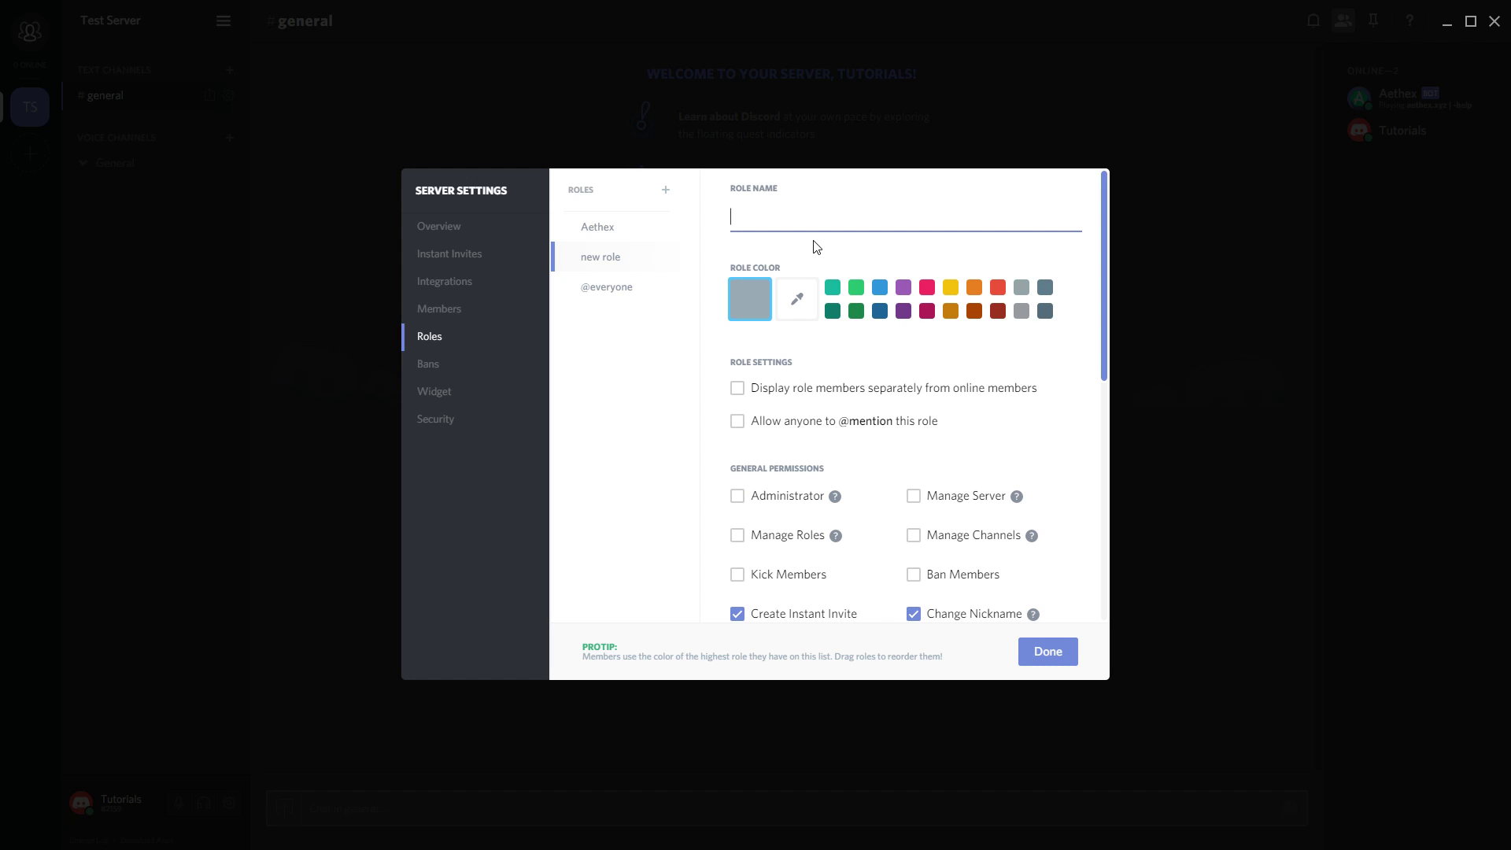
text(BOTS)
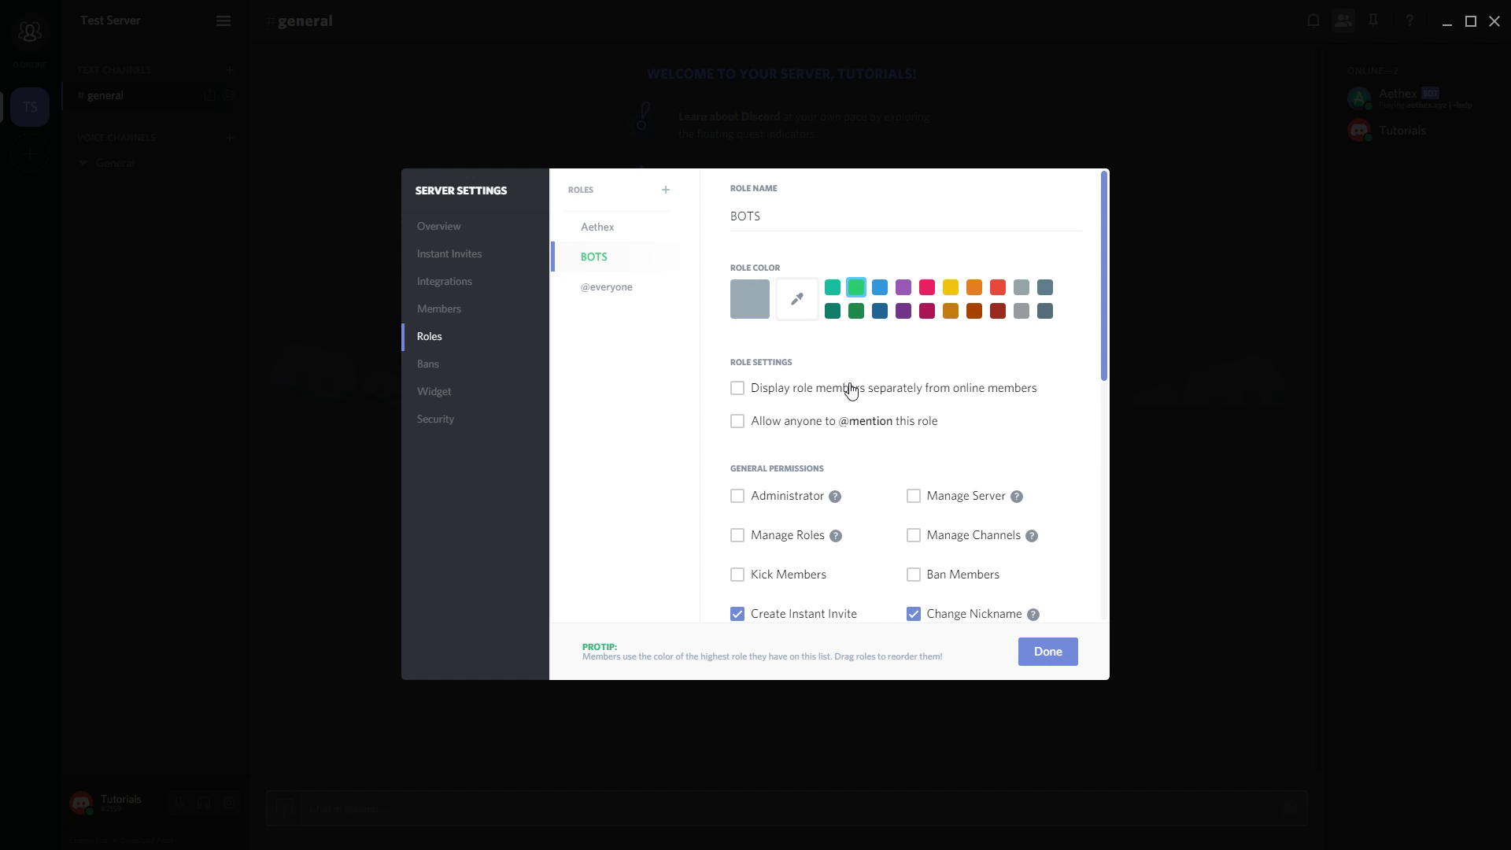
click(737, 389)
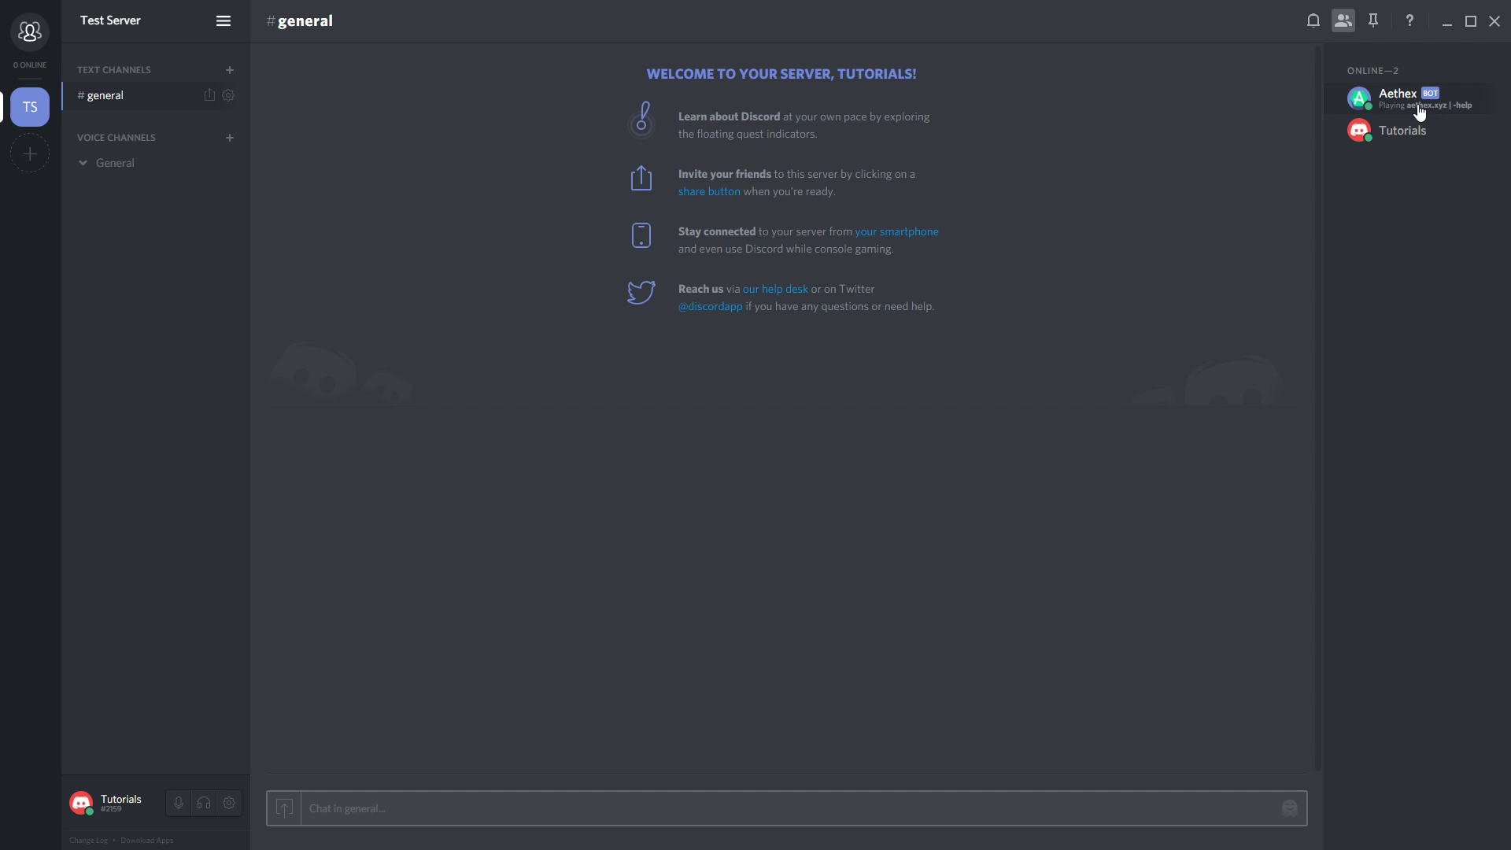
Step: Assign the BOTS role to Aethex from its member profile and recheck the profile
click(1397, 99)
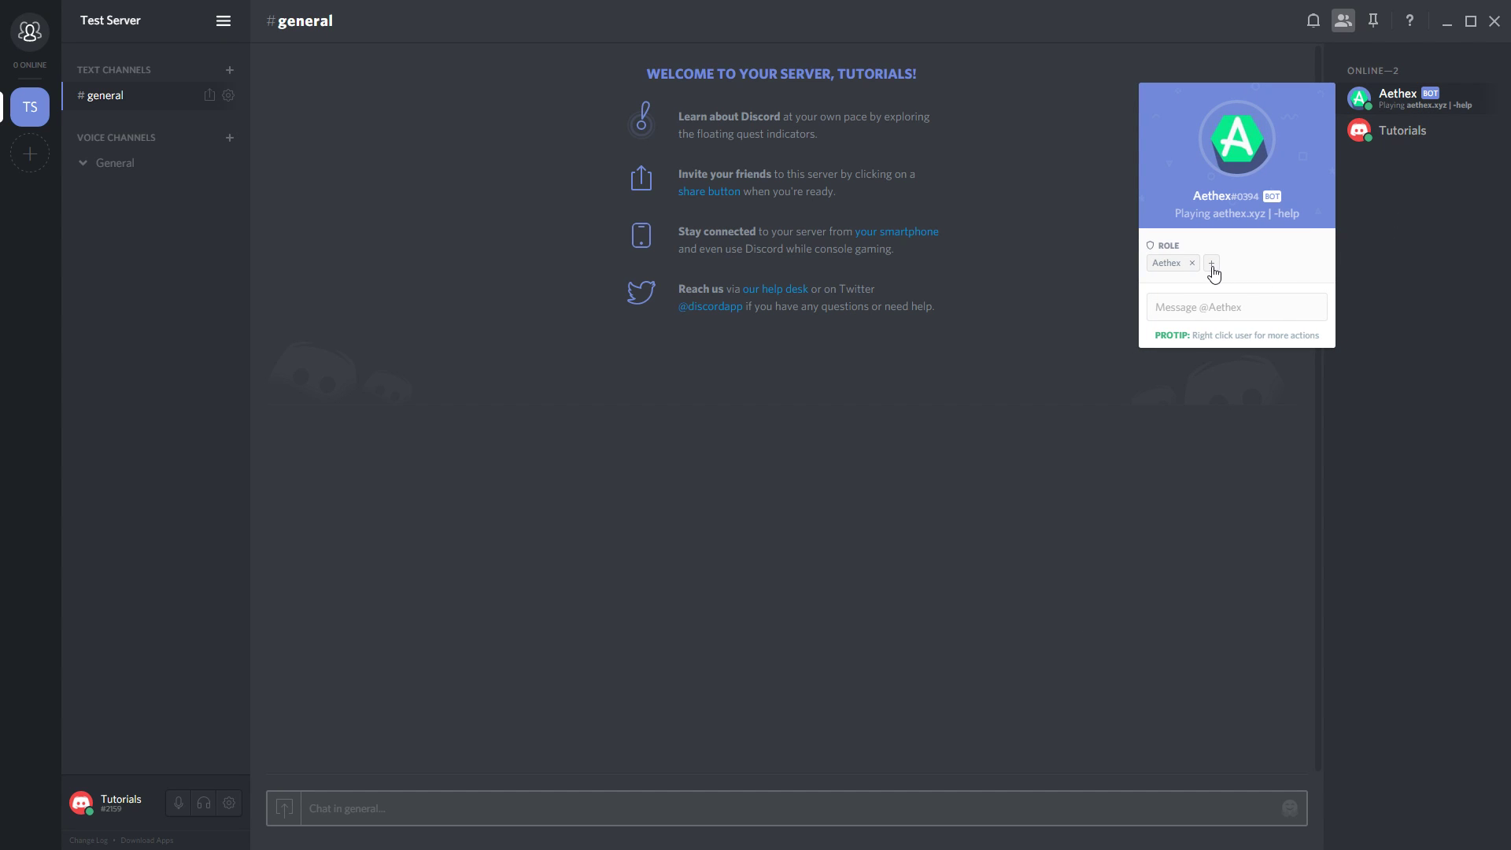
click(1212, 263)
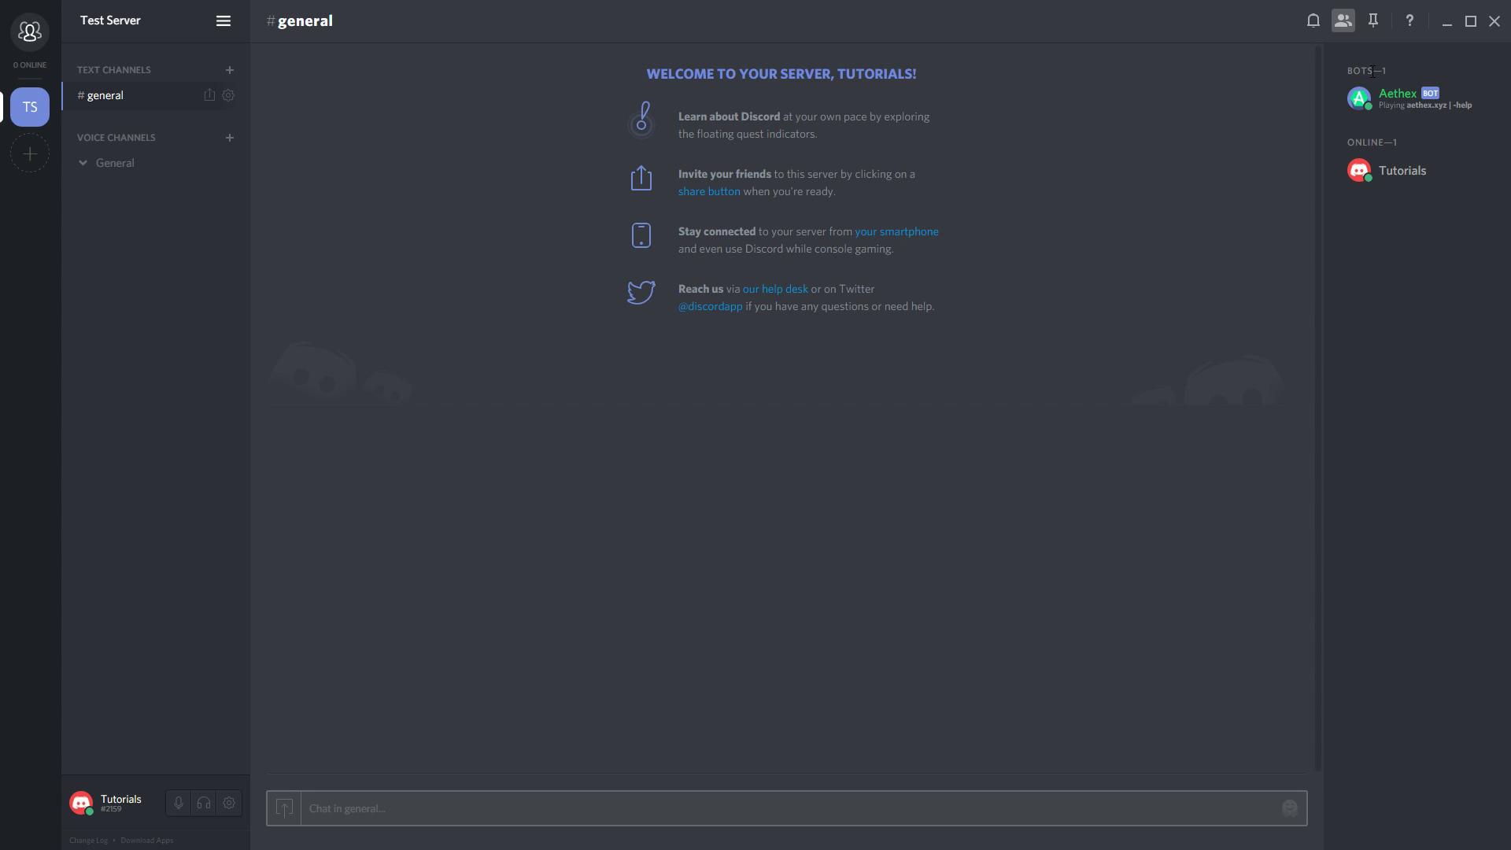
mouse_move(1390, 119)
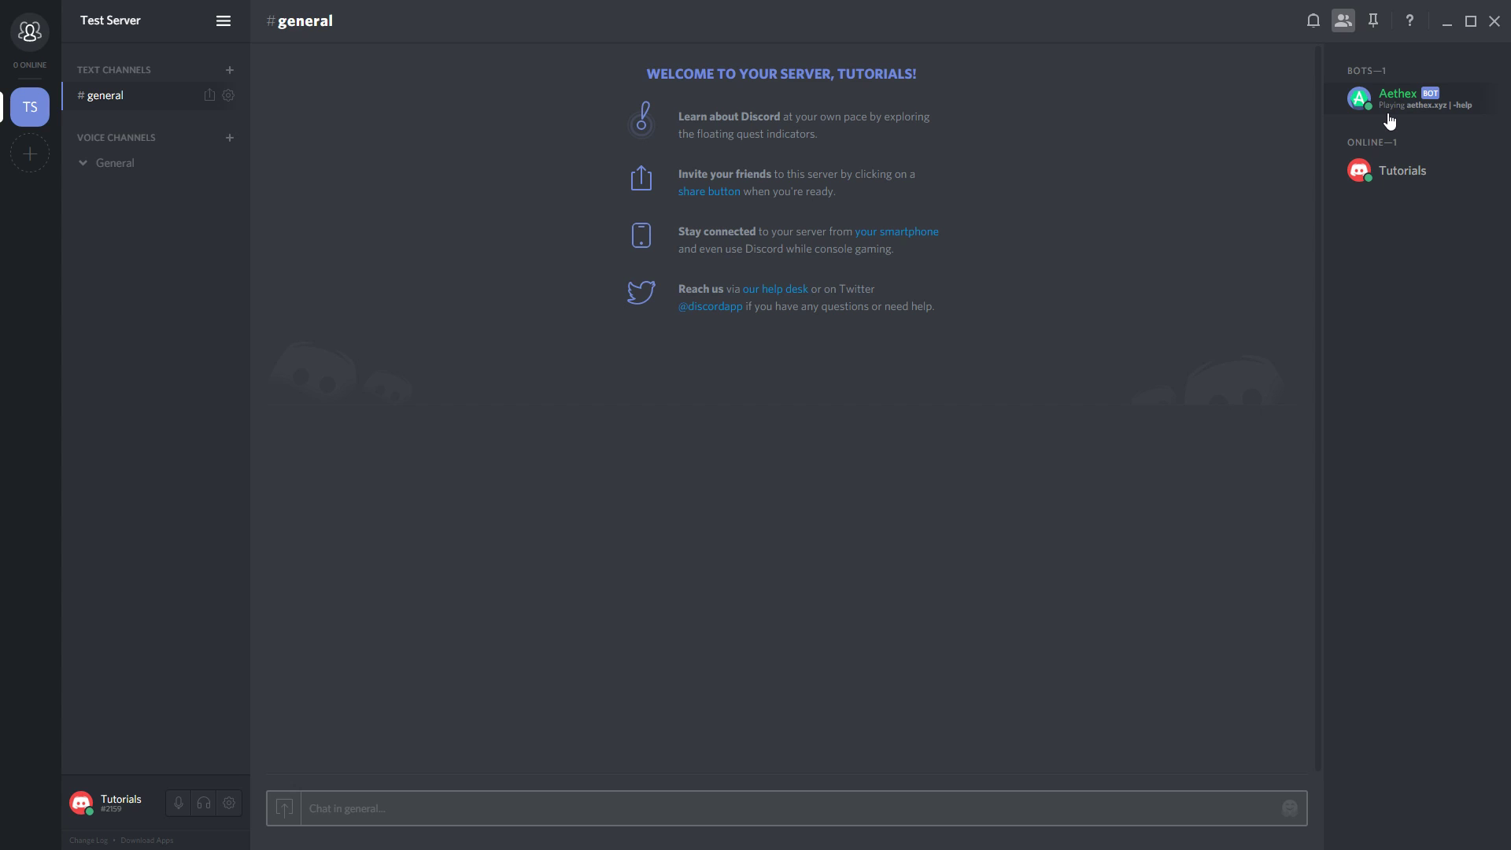
mouse_move(1385, 109)
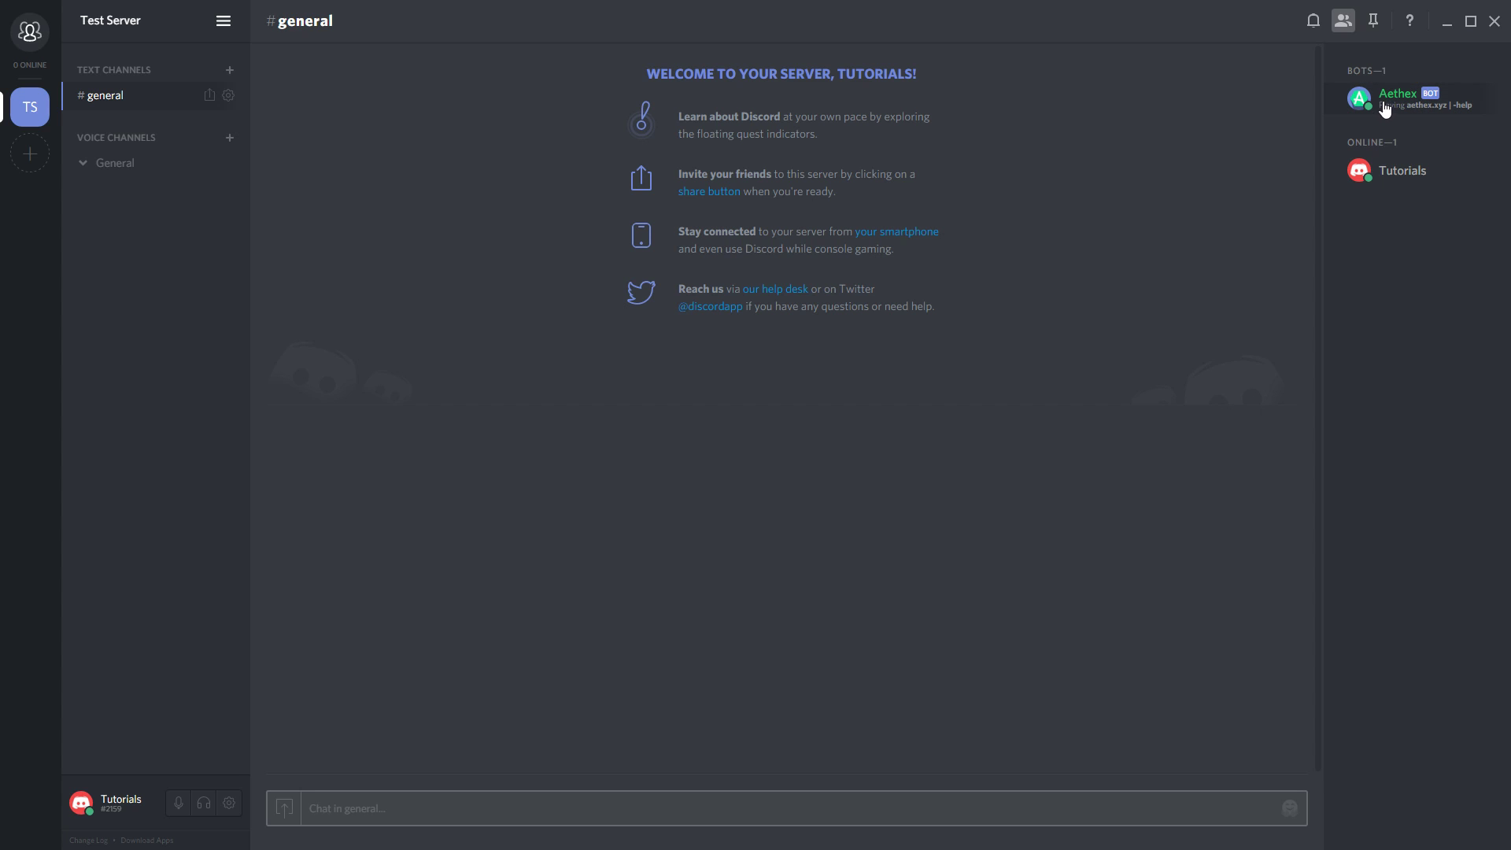
click(1398, 98)
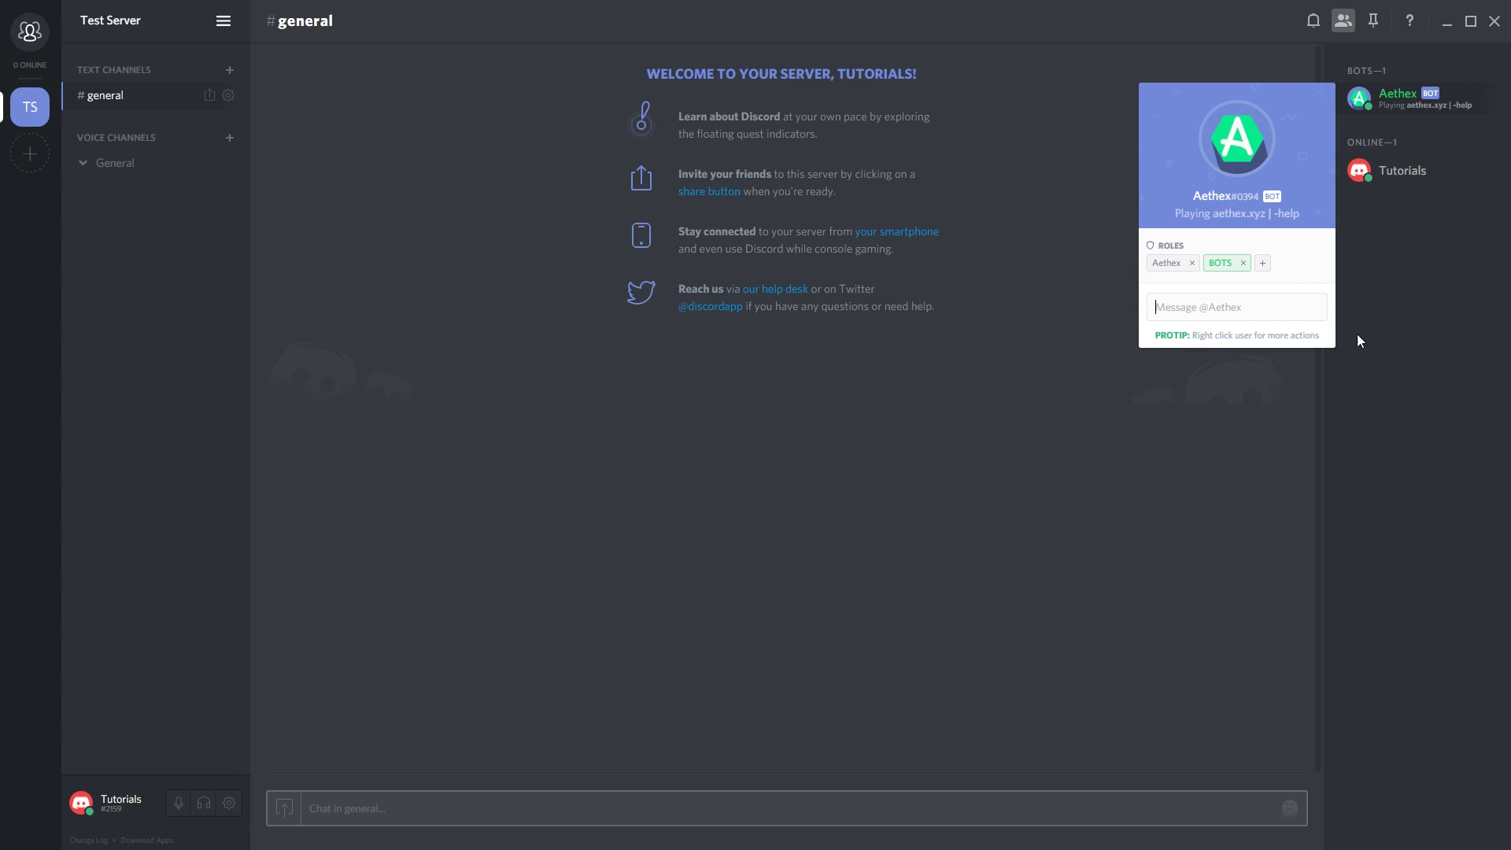
mouse_move(1437, 383)
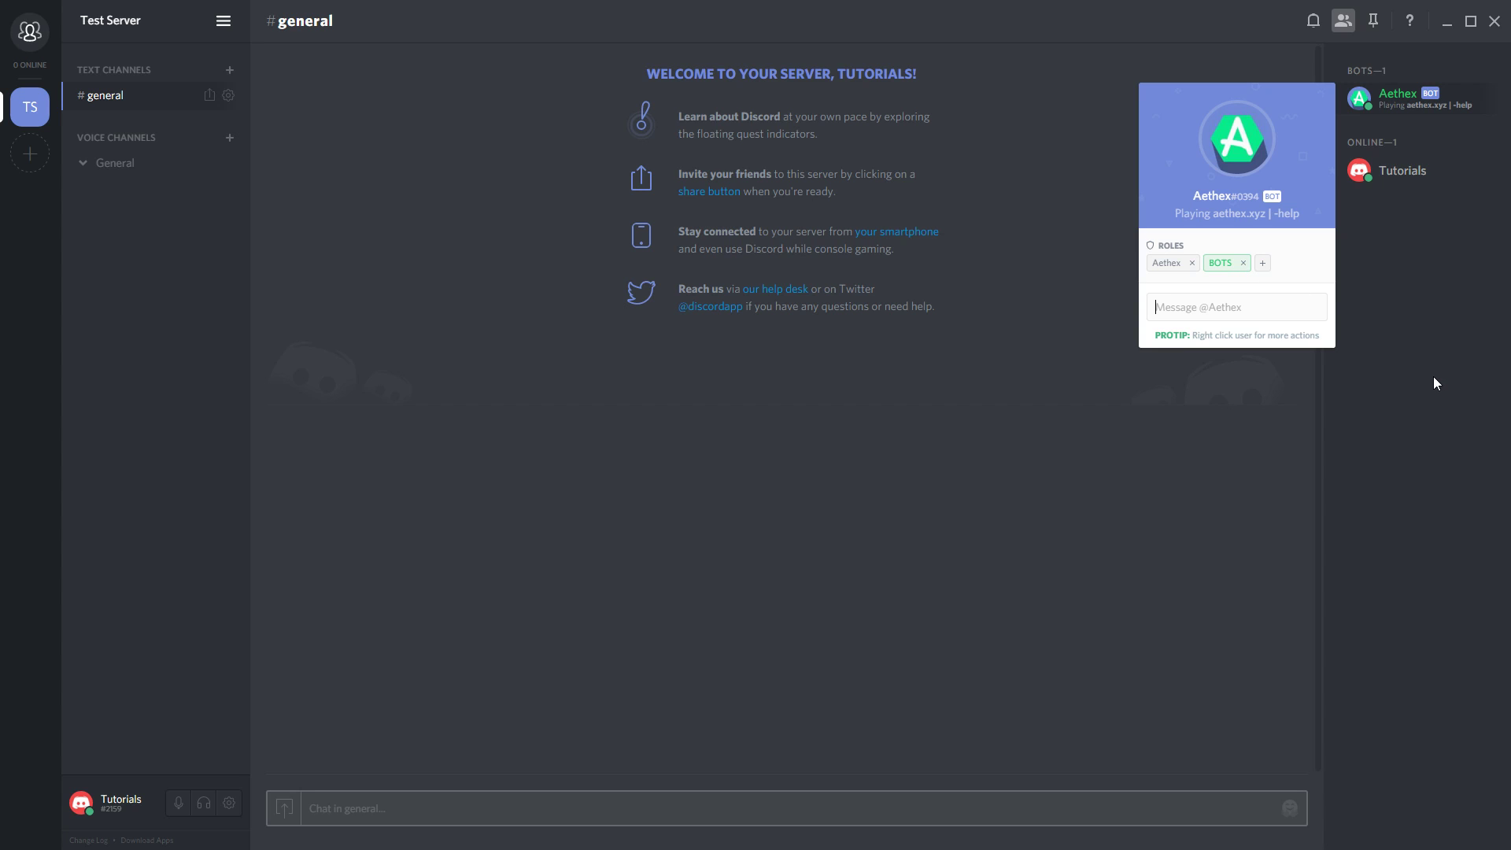
click(1437, 384)
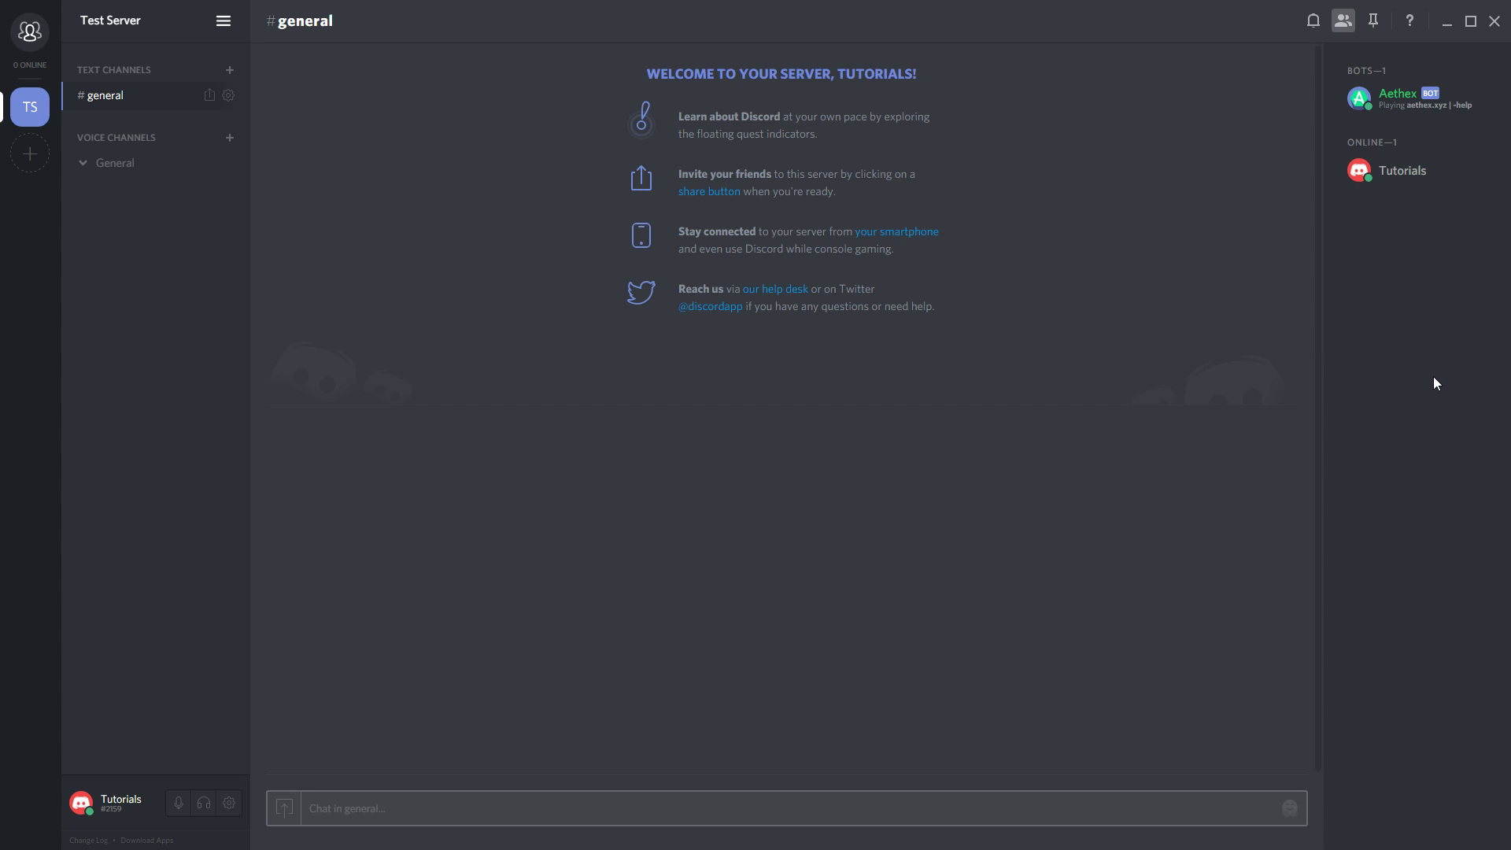
mouse_move(549, 263)
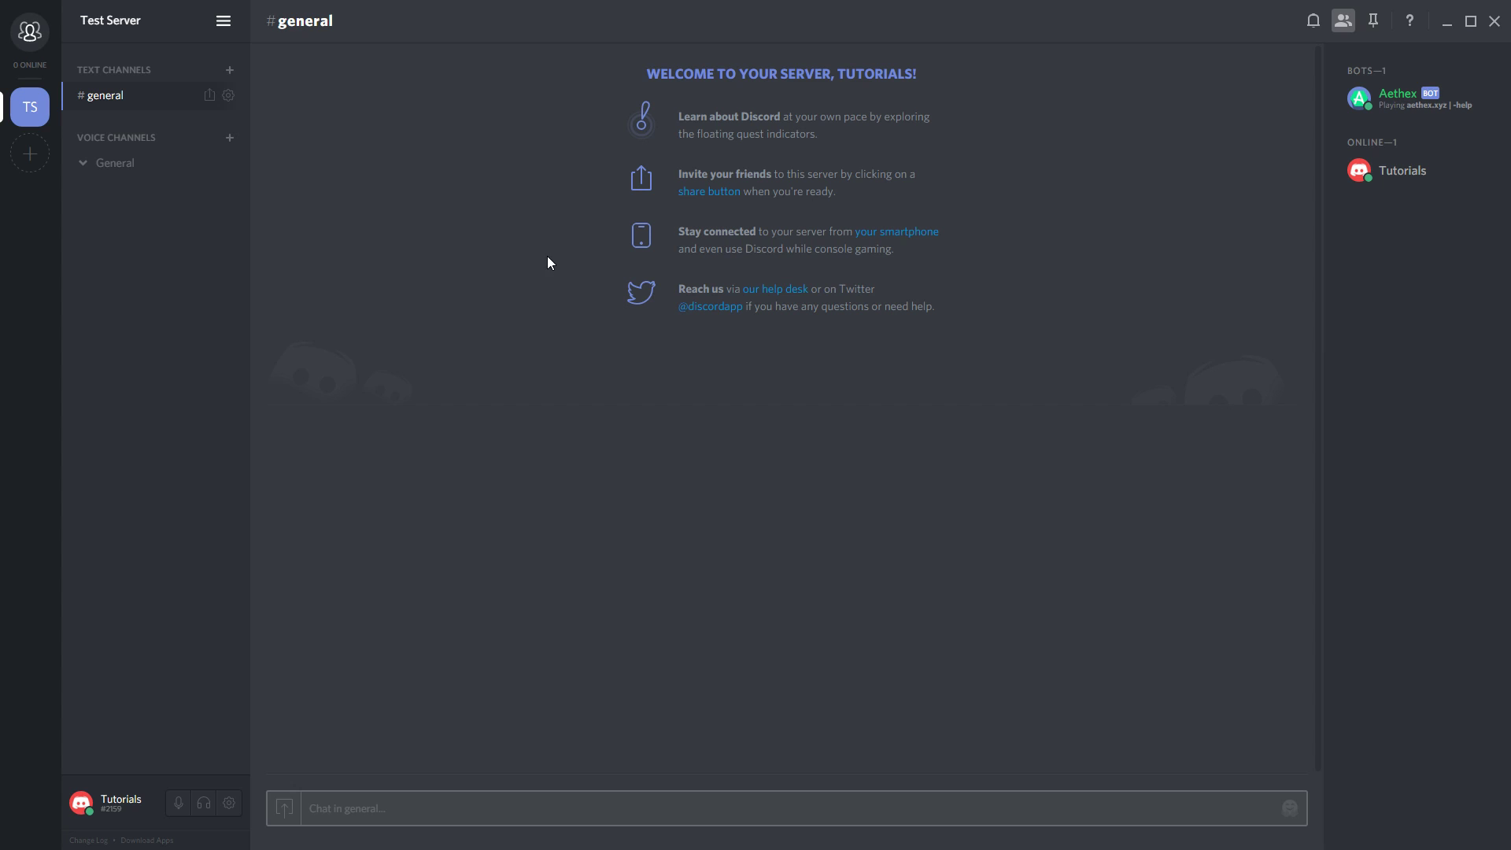
mouse_move(455, 802)
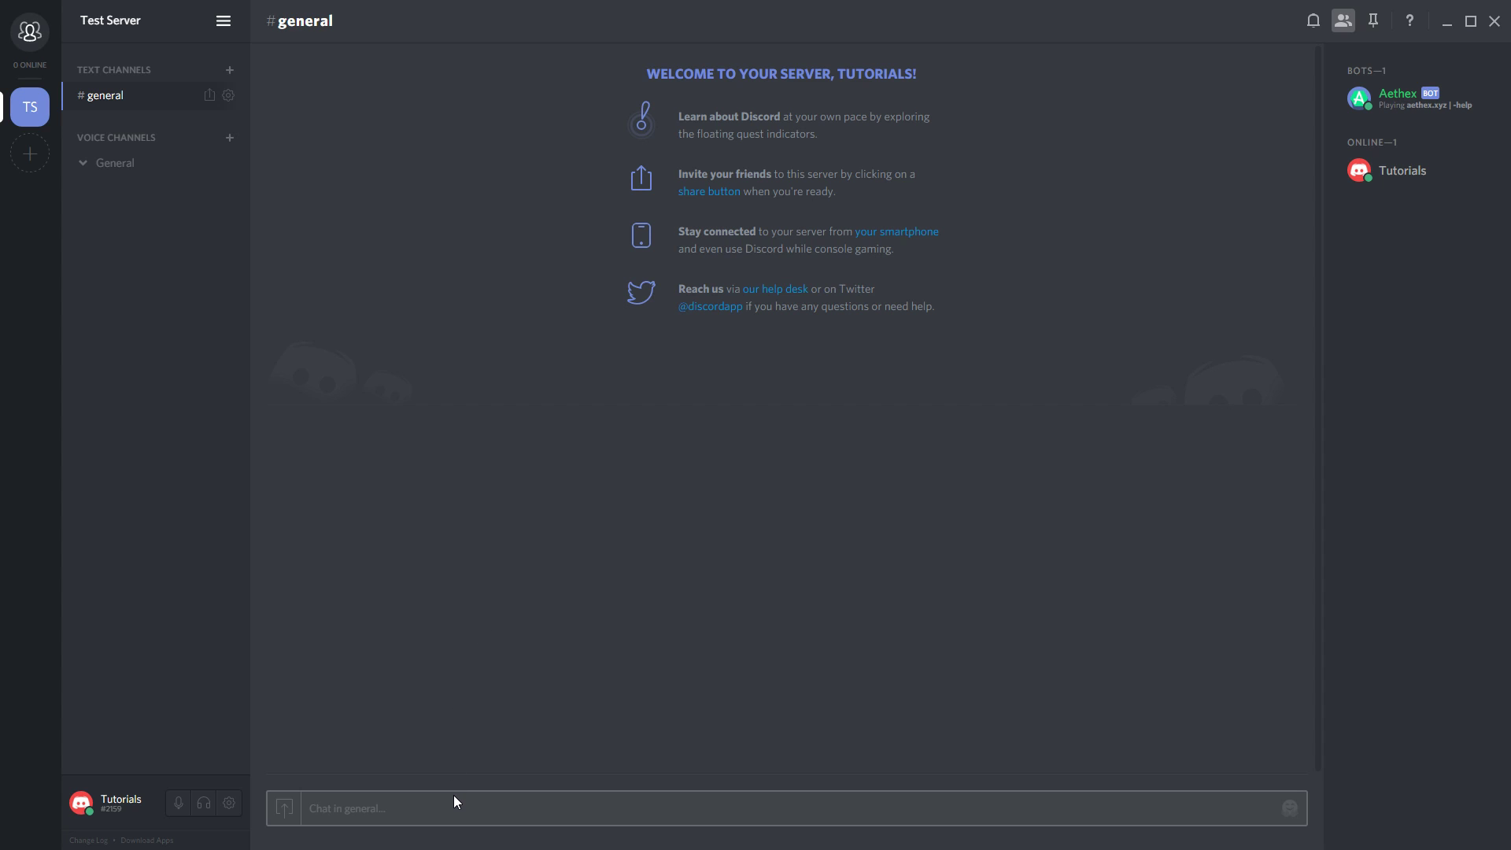
mouse_move(463, 801)
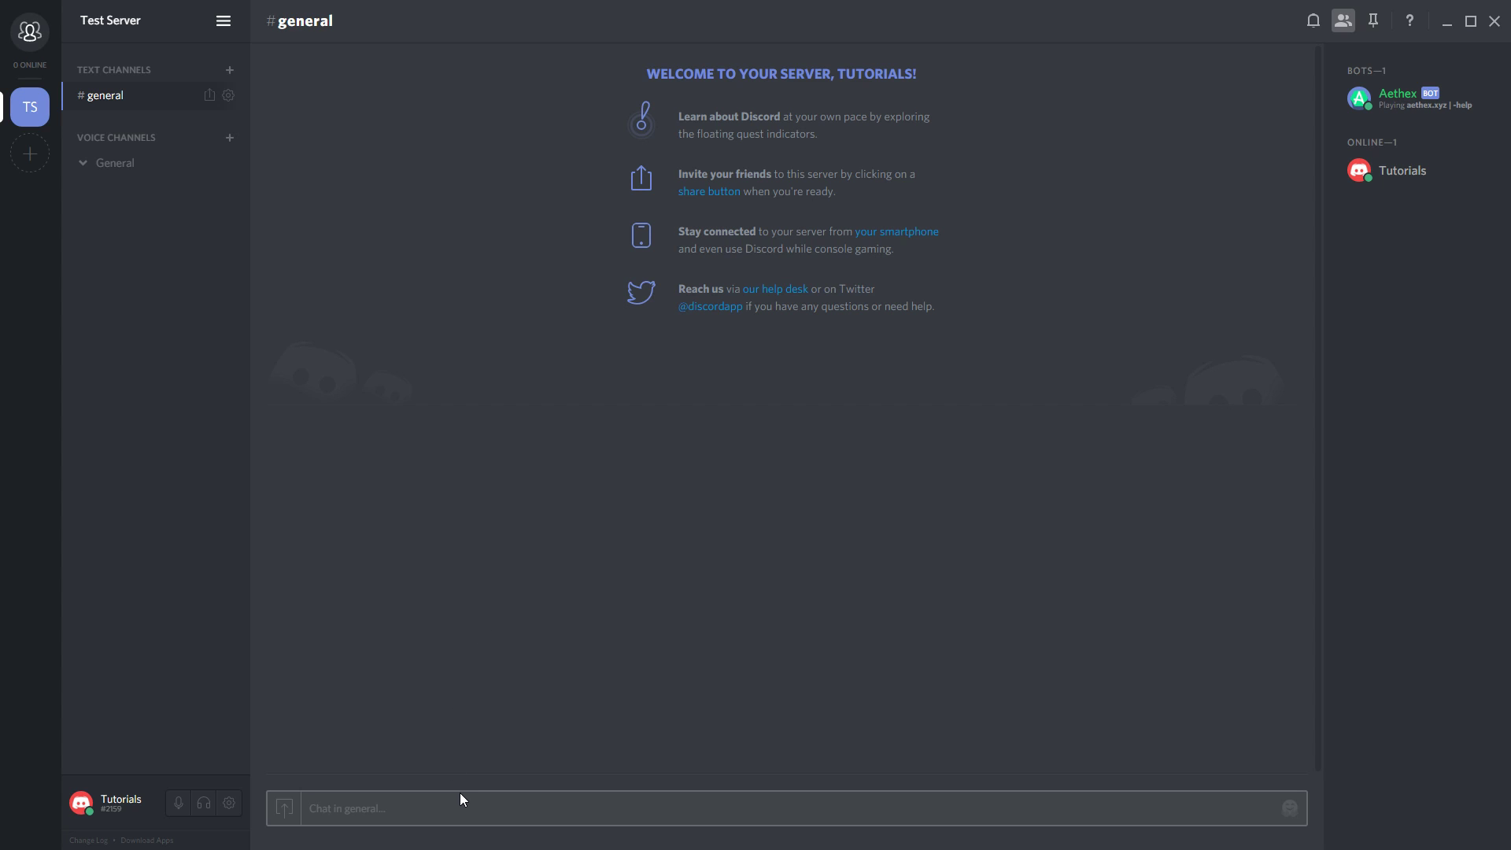
mouse_move(483, 783)
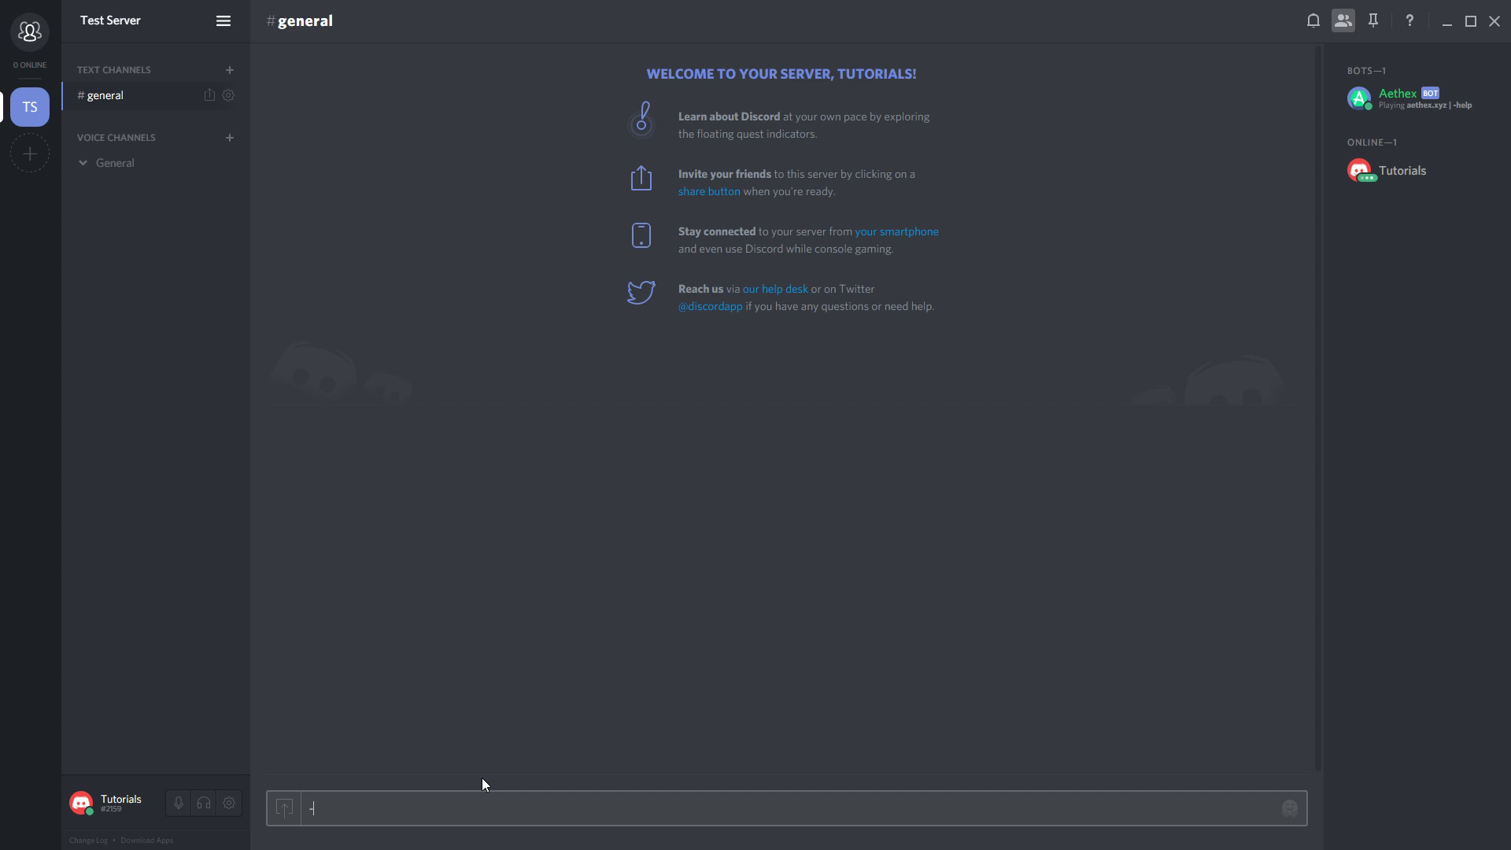
Step: Send the -help command in #general
text(-H)
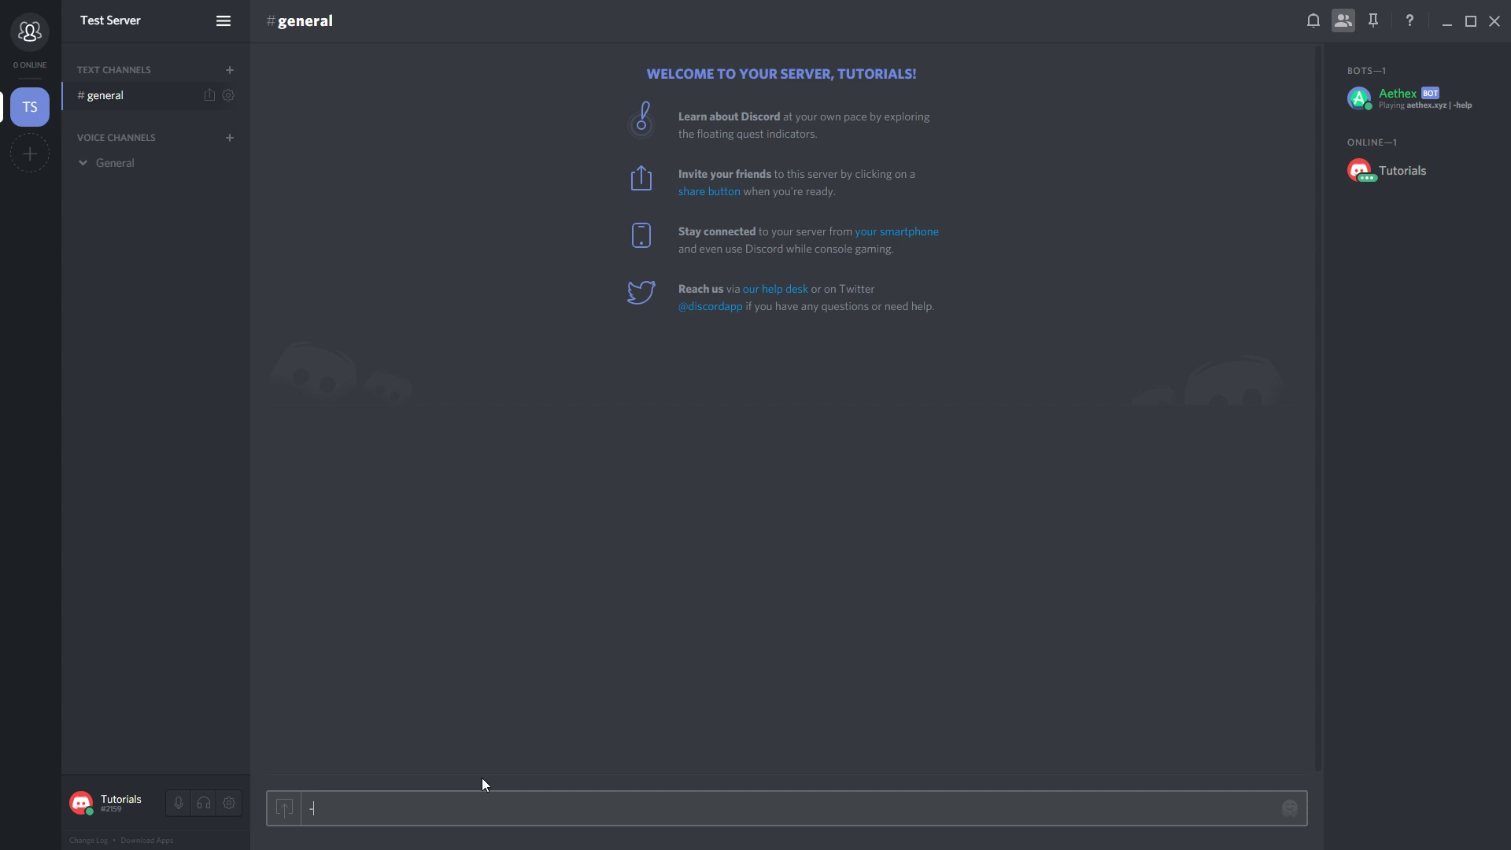
key(Enter)
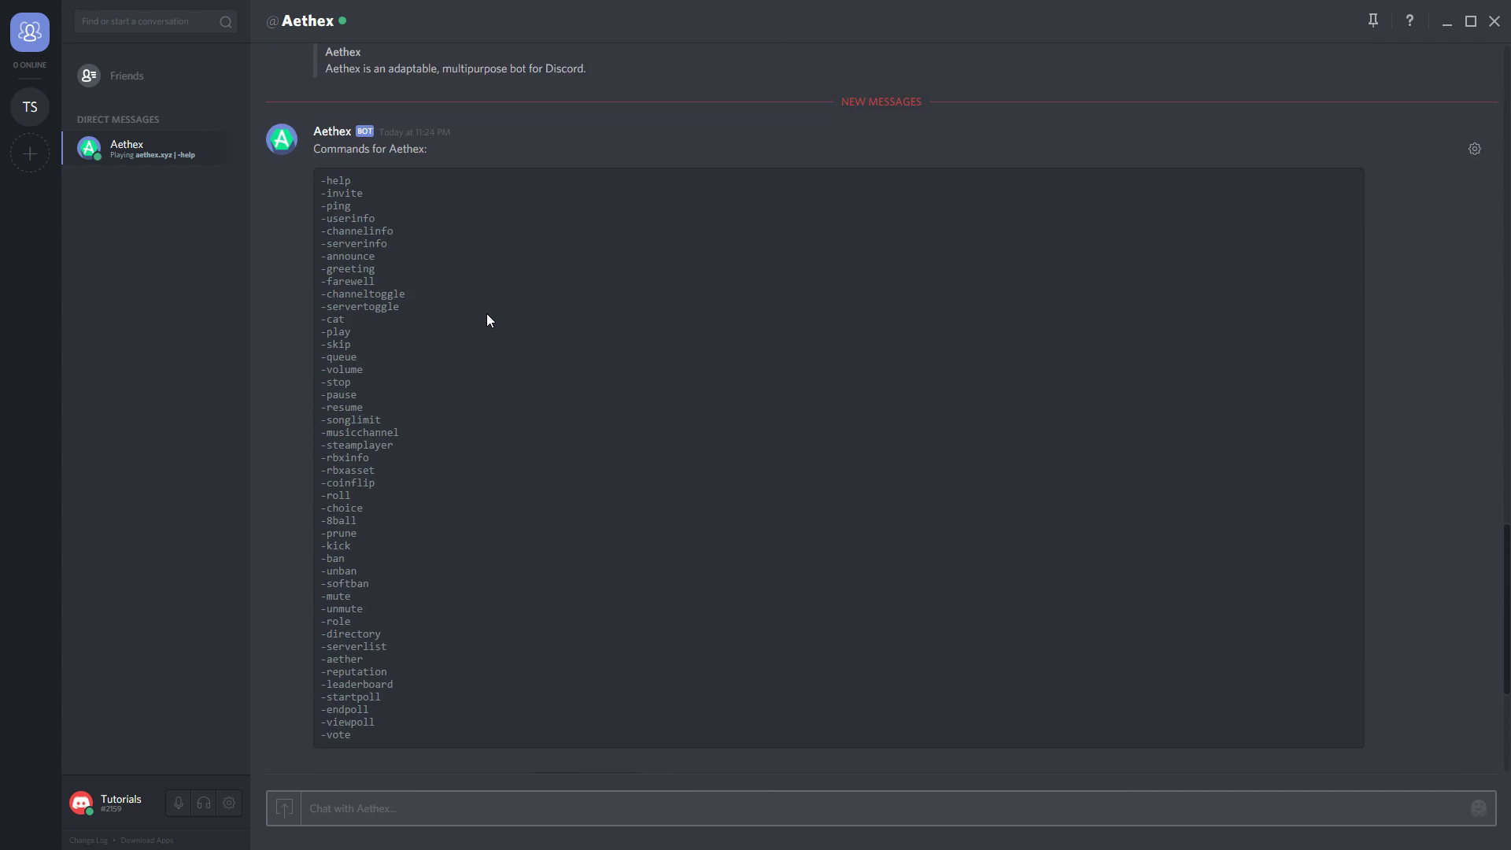
Step: Scroll through Aethex's DM command list, then return to Test Server's #general
scroll(down, 3)
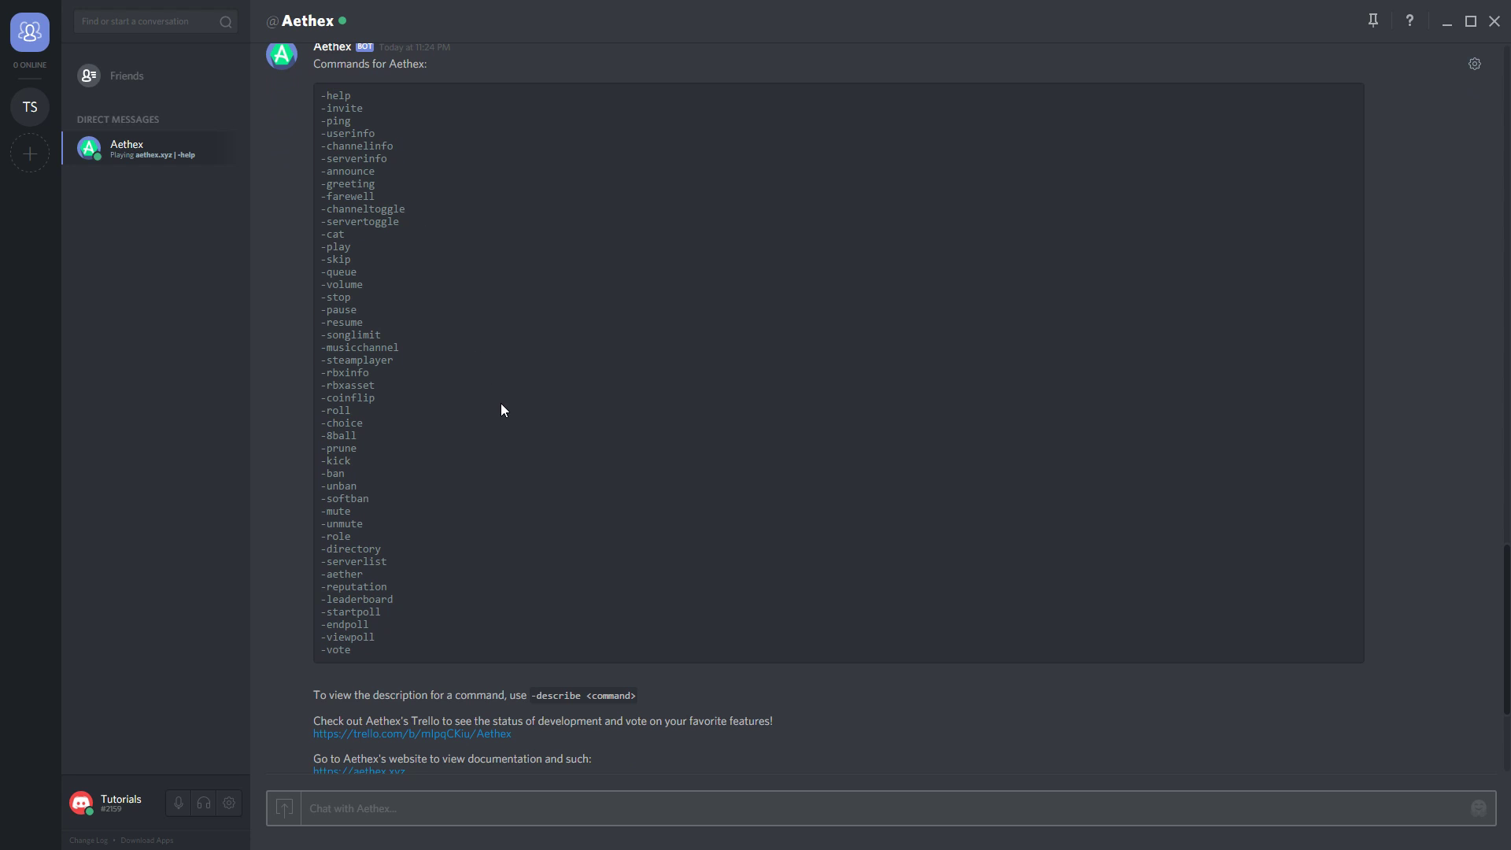
scroll(down, 3)
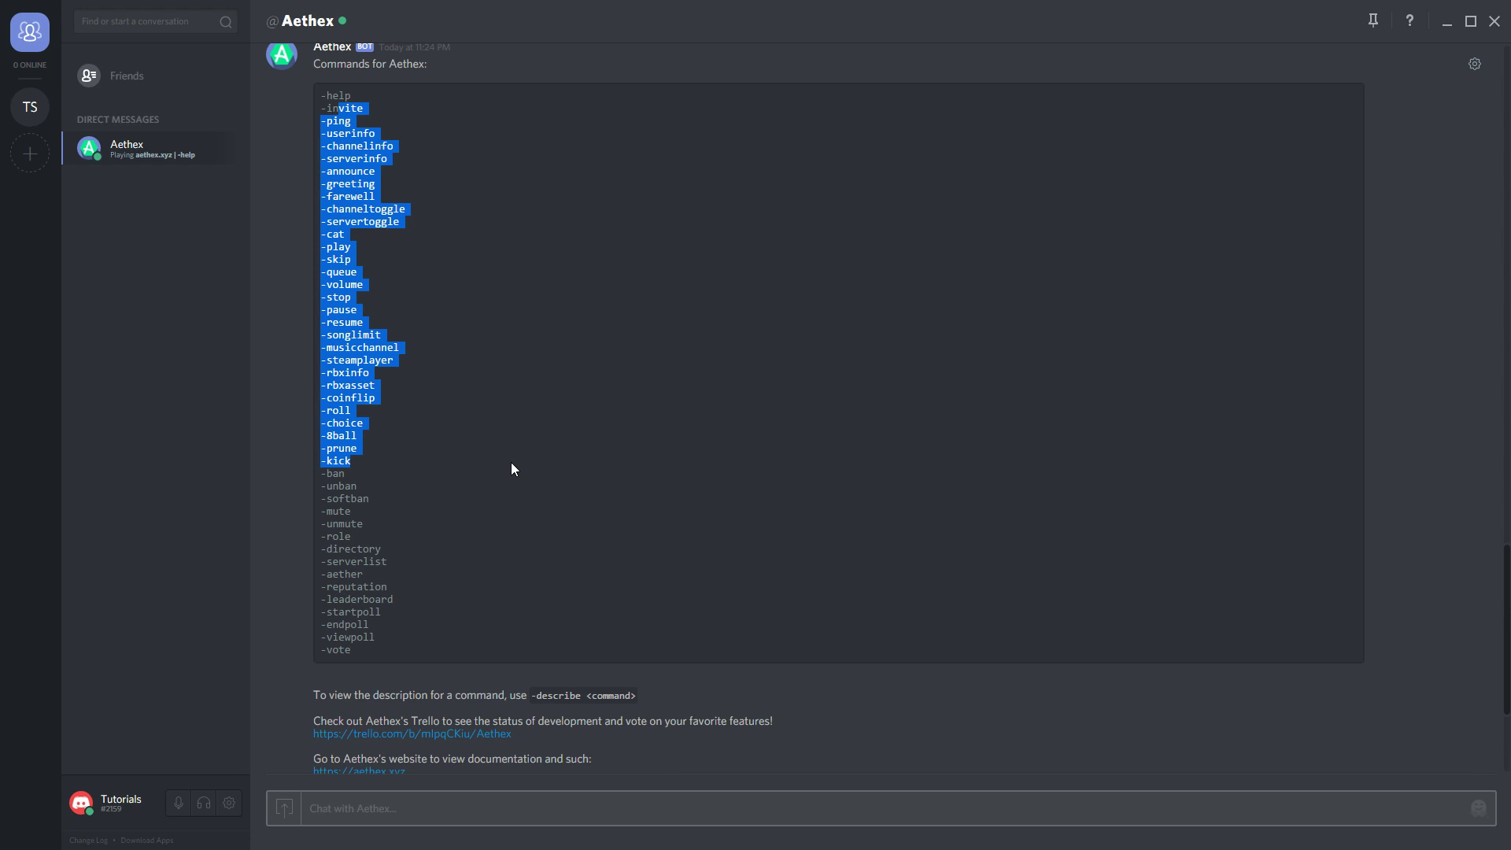
click(512, 469)
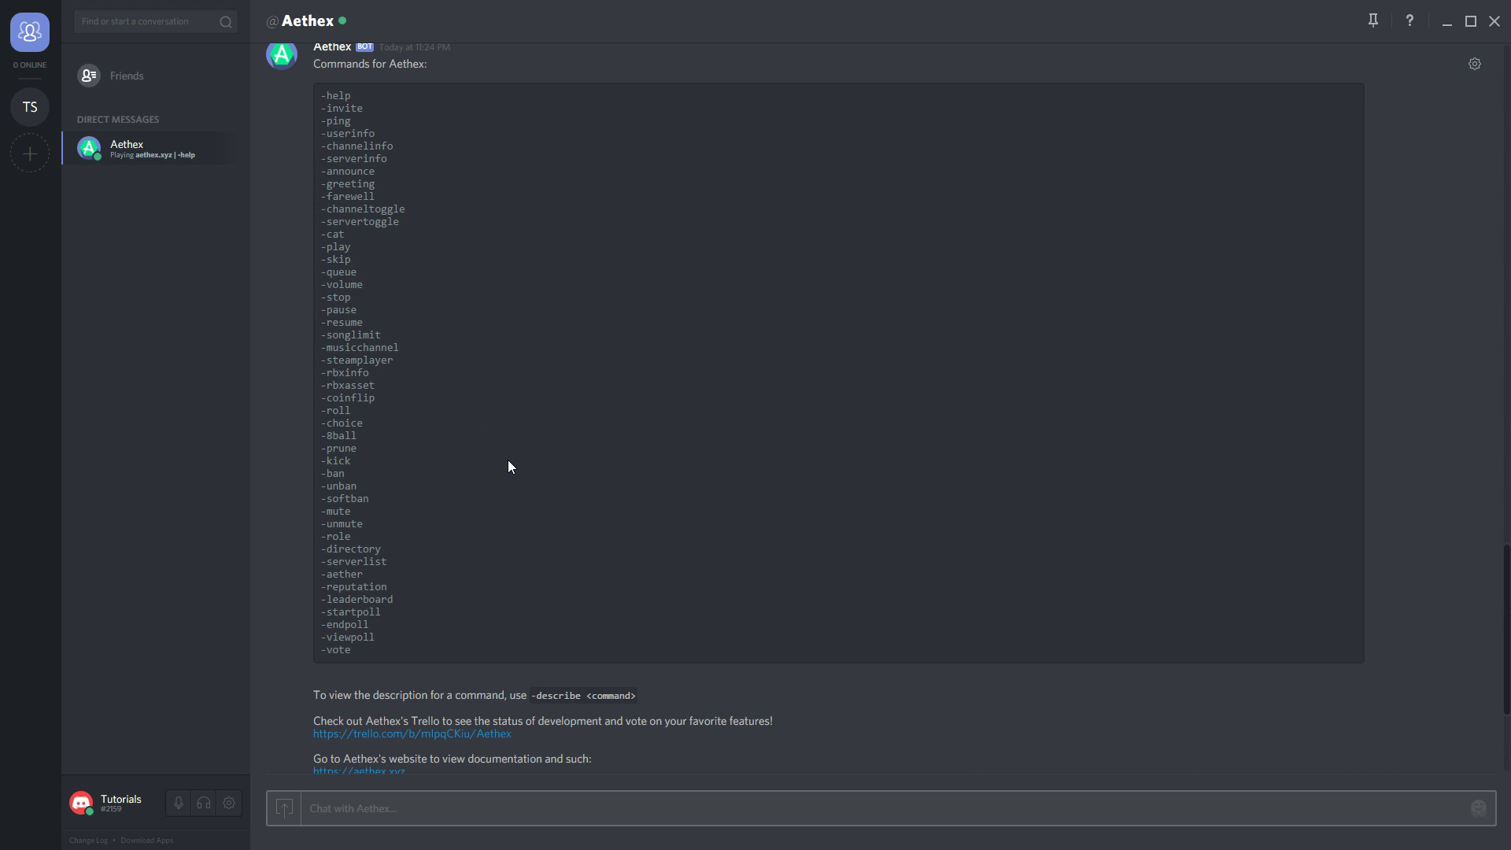
click(29, 106)
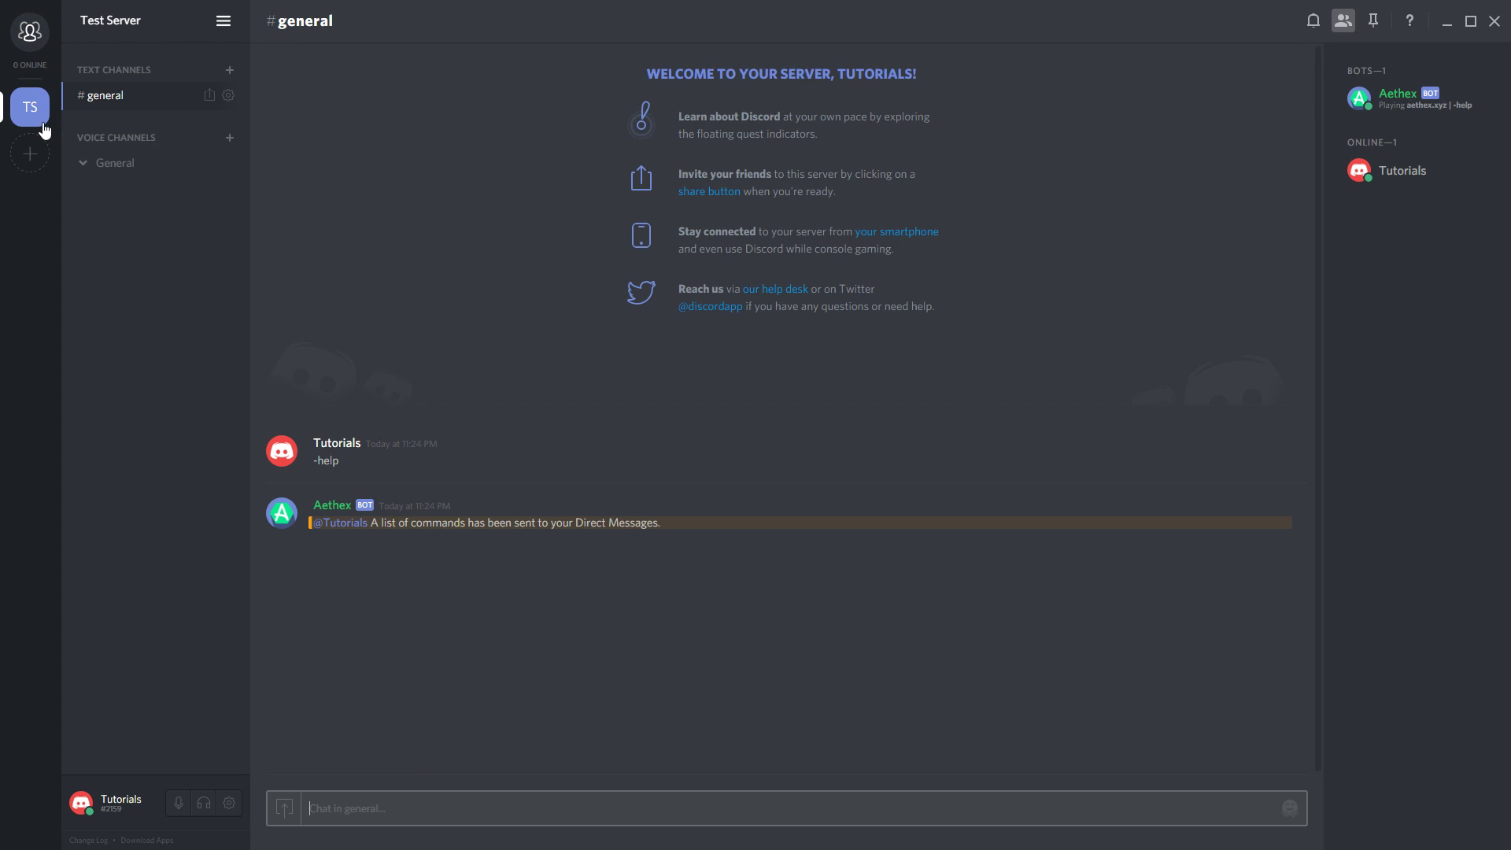
mouse_move(319, 462)
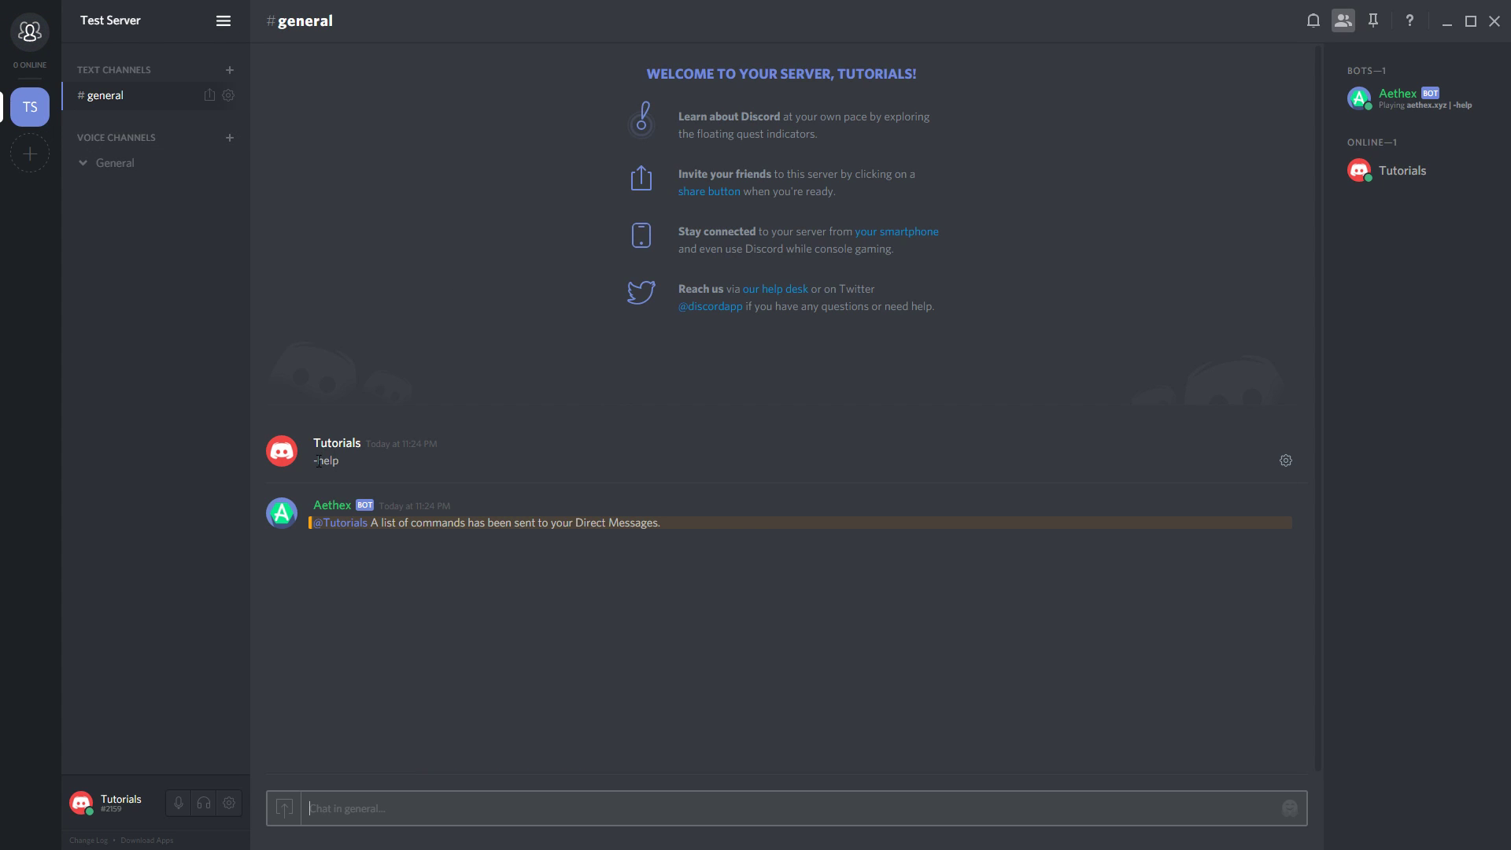
mouse_move(340, 455)
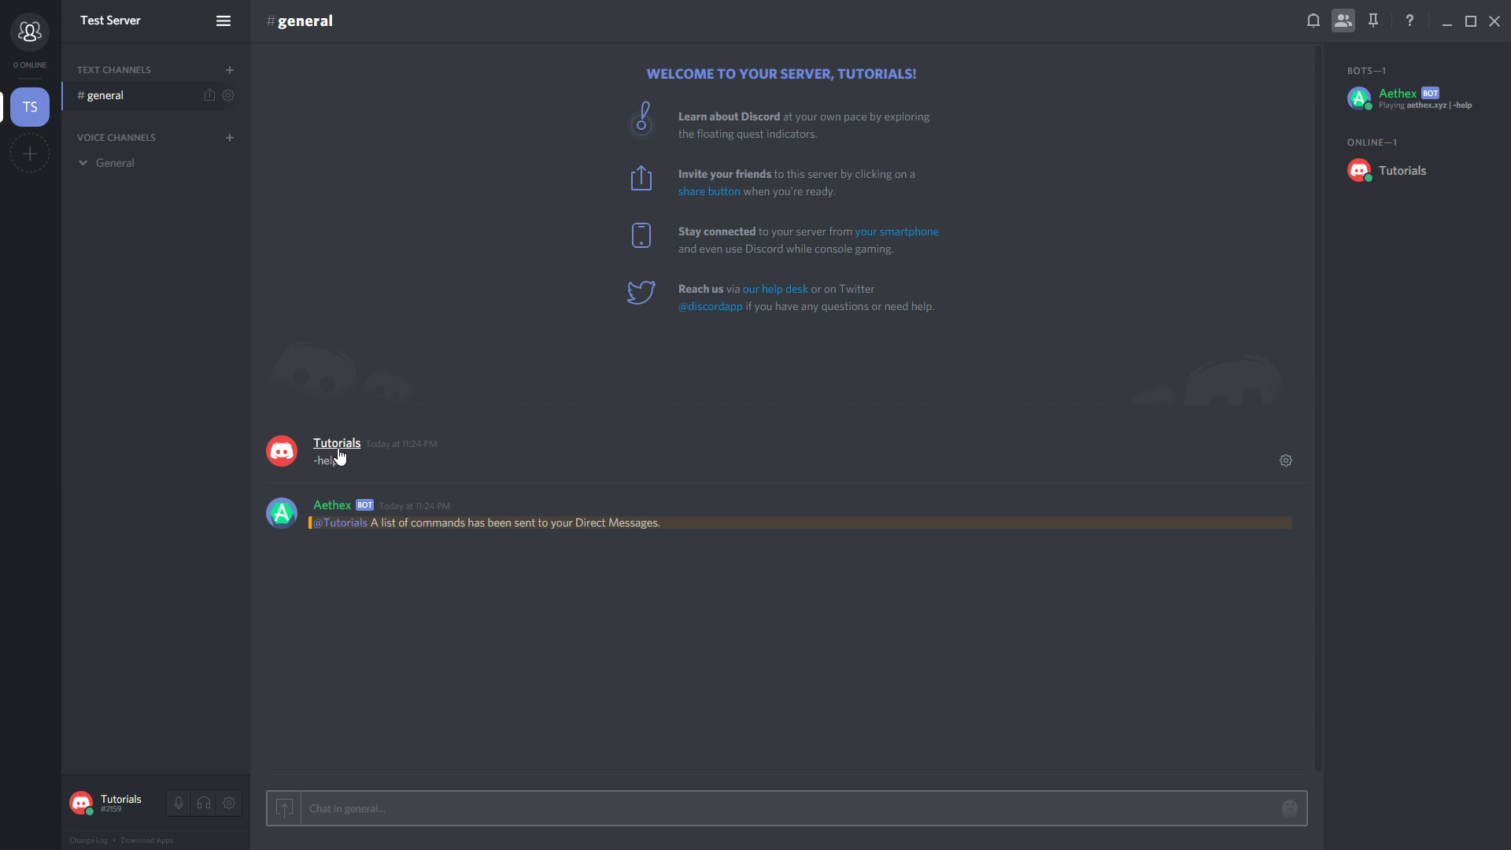
double_click(323, 461)
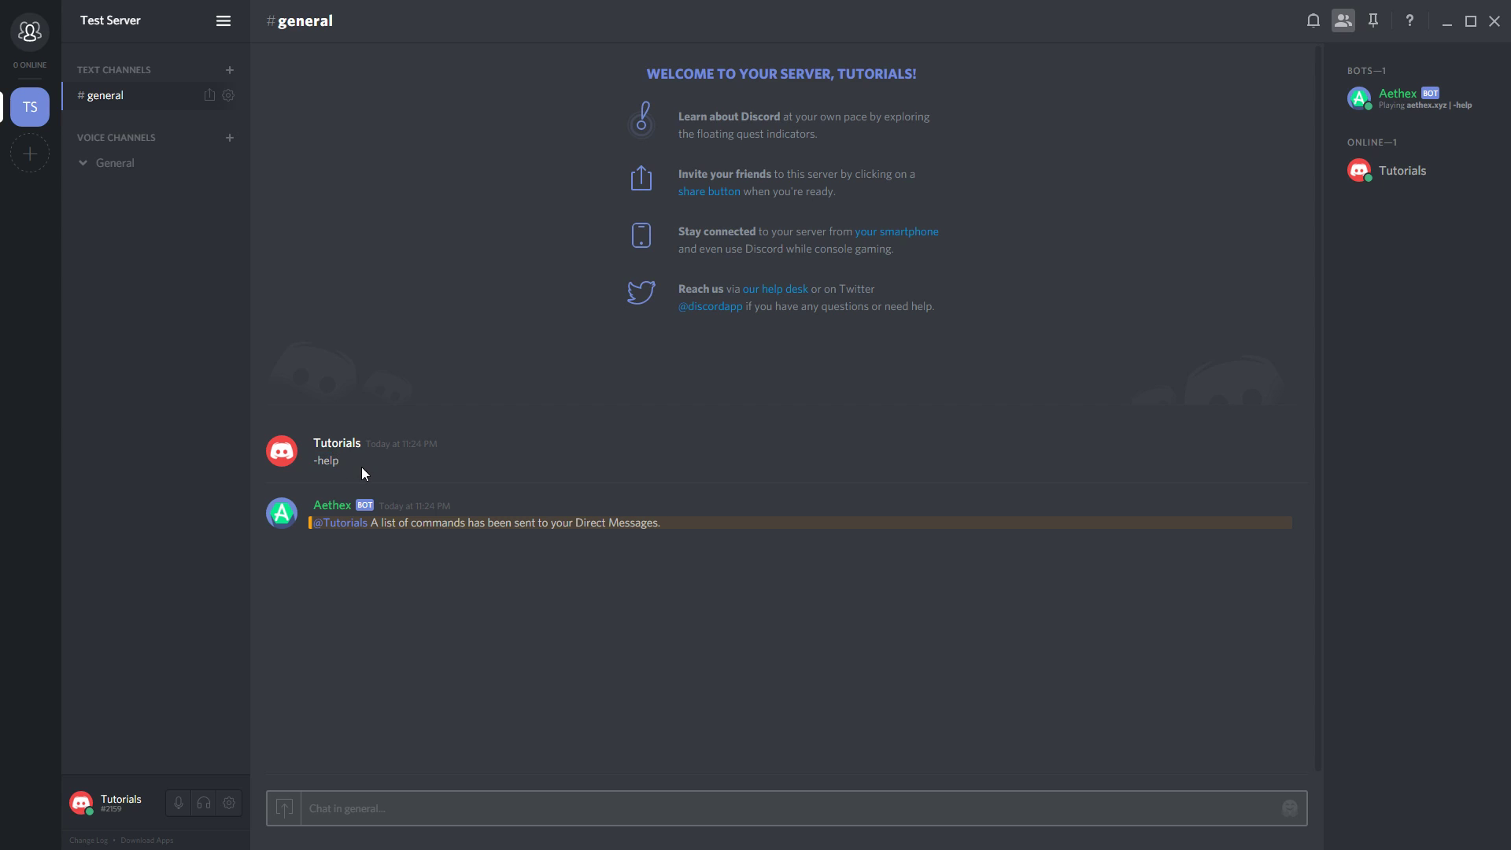
mouse_move(755, 488)
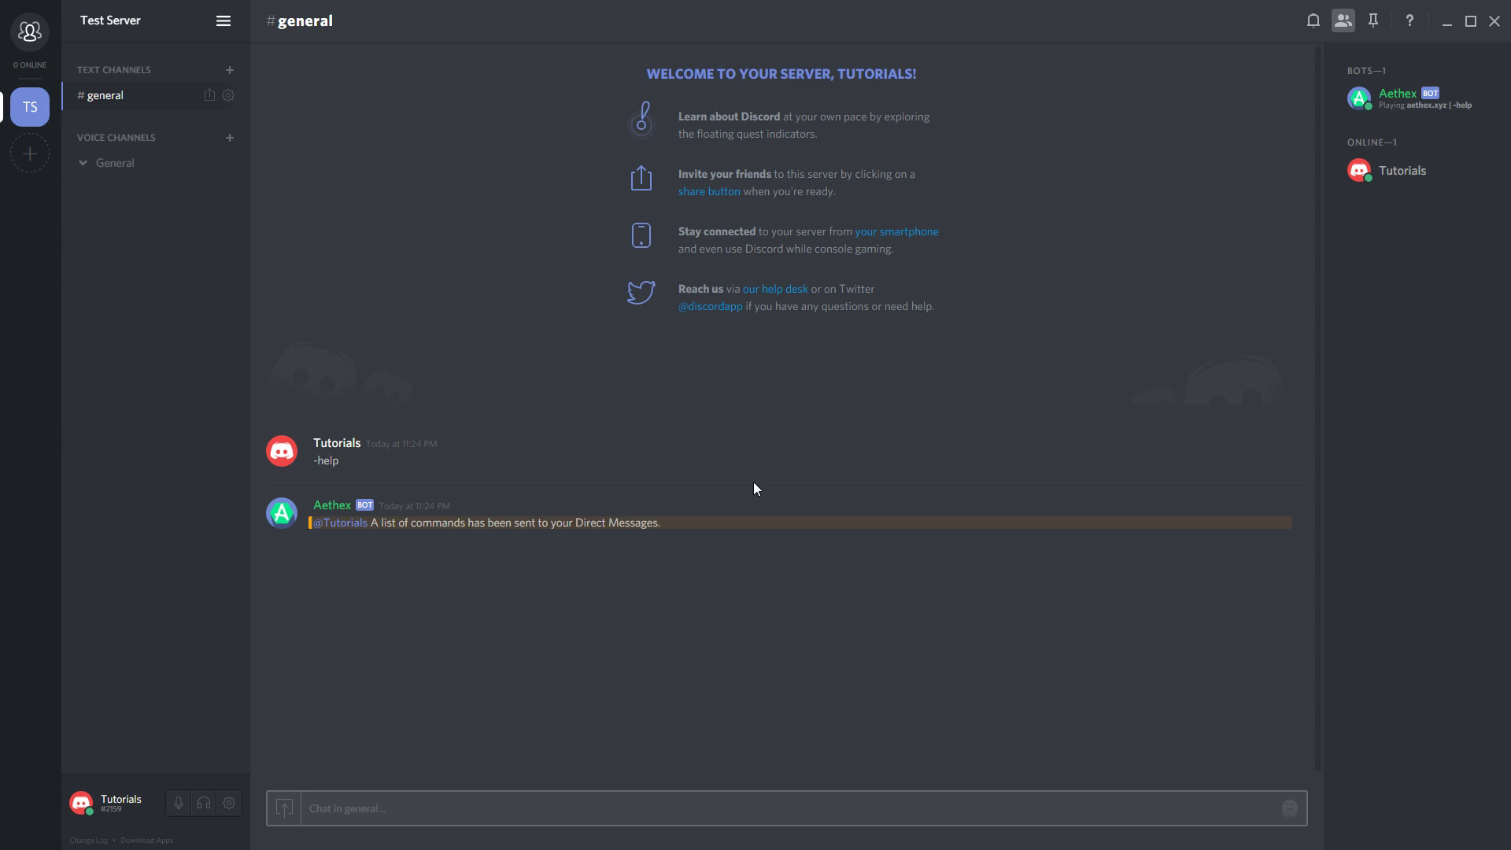
mouse_move(1432, 119)
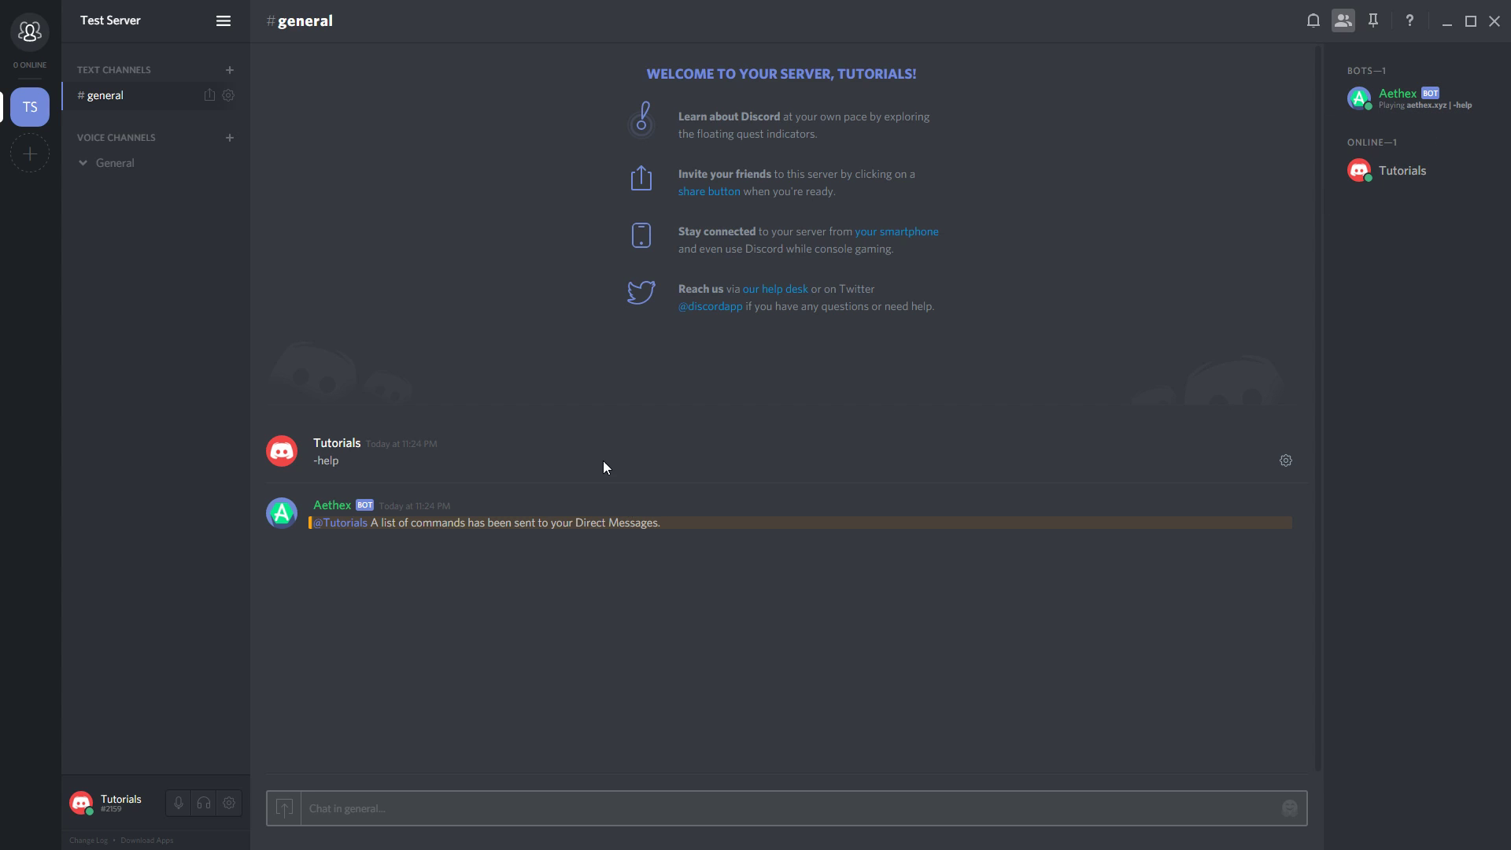
mouse_move(595, 465)
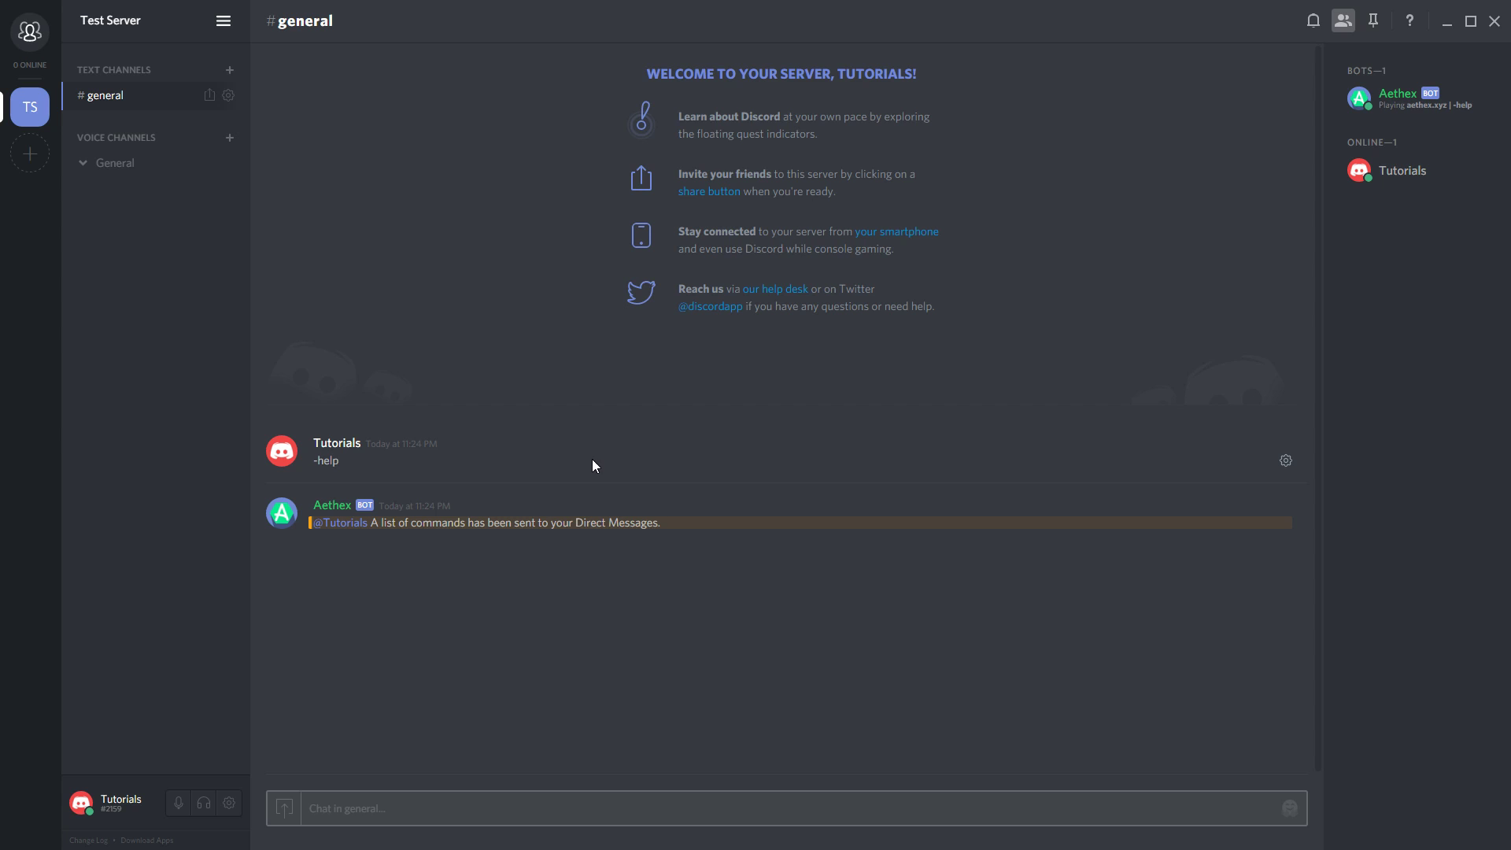